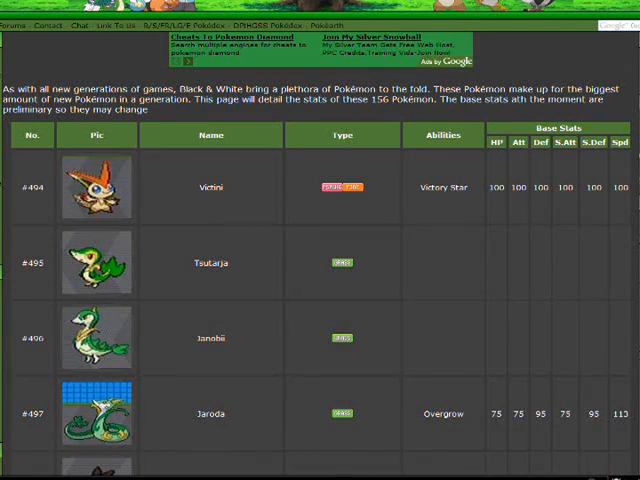
pyautogui.moveTo(53, 110)
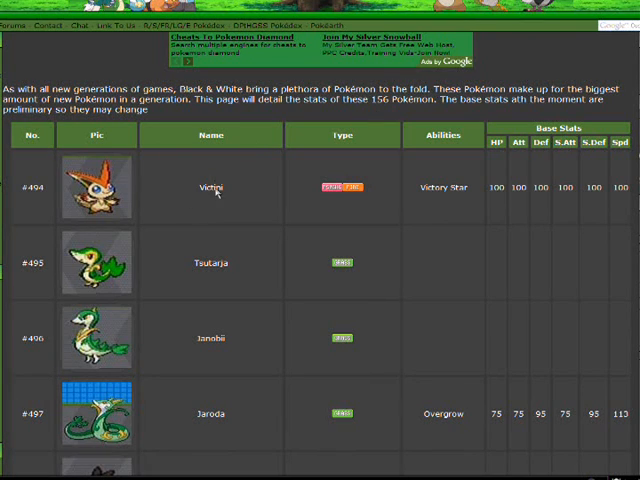
pyautogui.moveTo(192, 198)
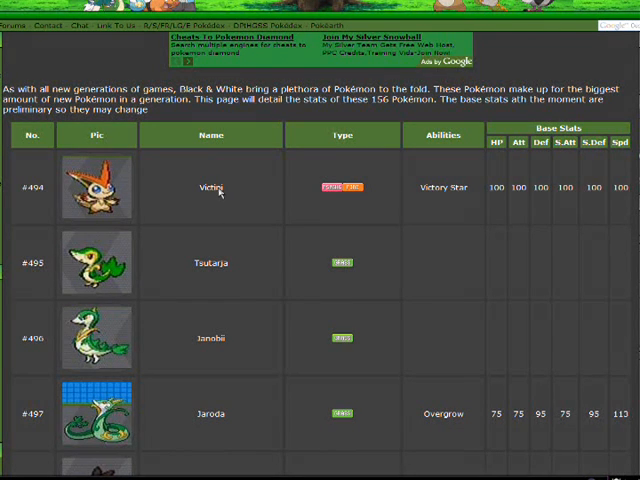
pyautogui.moveTo(220, 192)
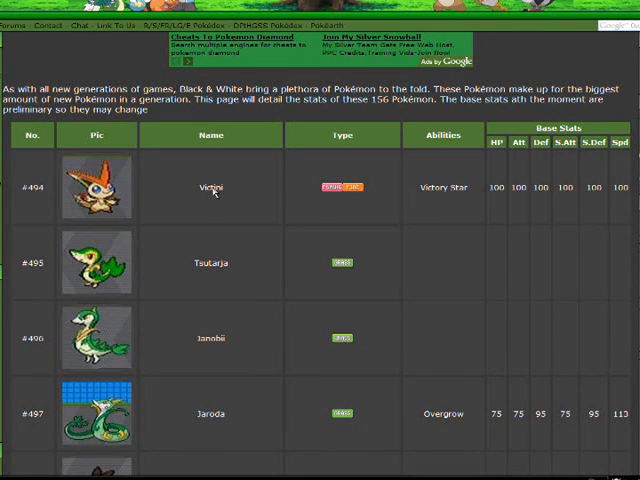
pyautogui.moveTo(213, 191)
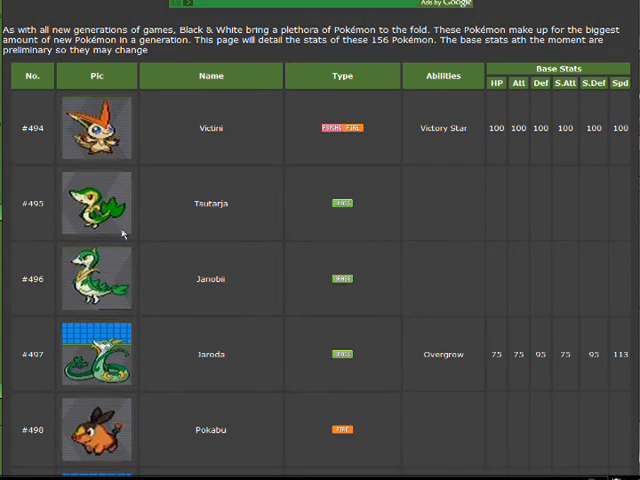
pyautogui.scroll(-3)
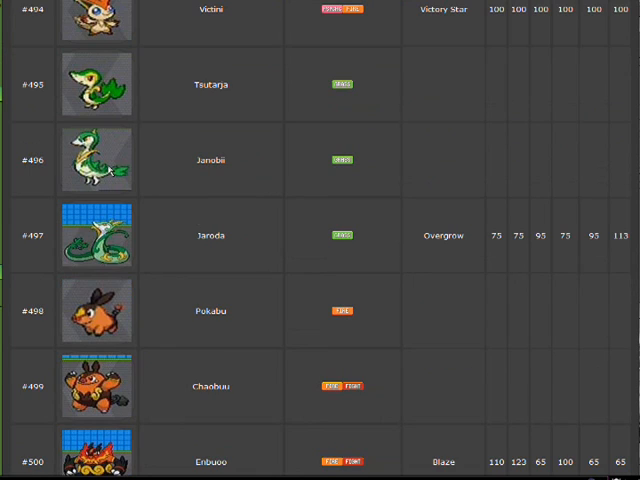
pyautogui.moveTo(116, 160)
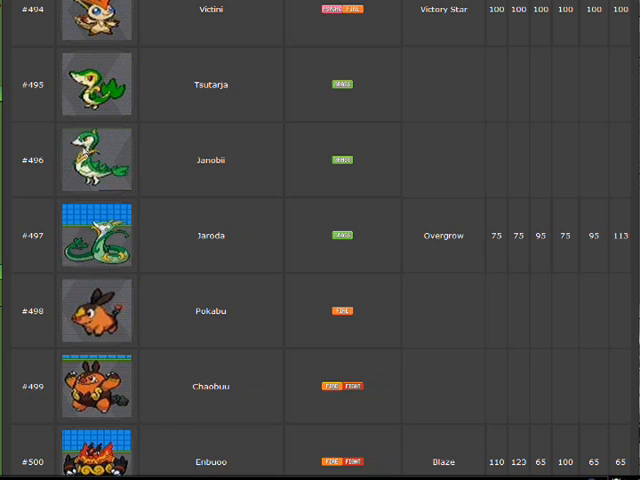
pyautogui.moveTo(146, 242)
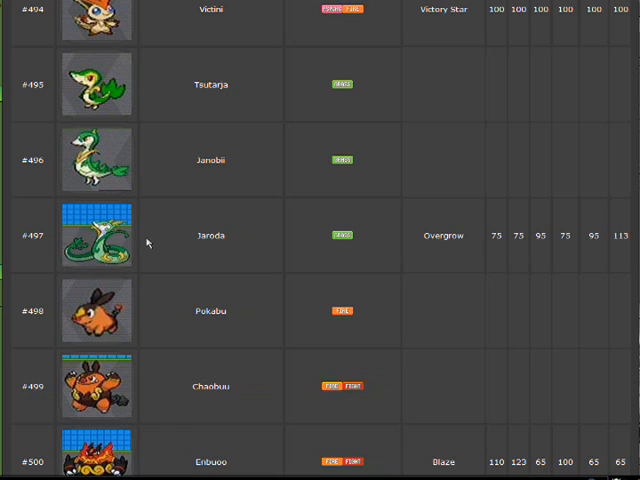
pyautogui.moveTo(147, 243)
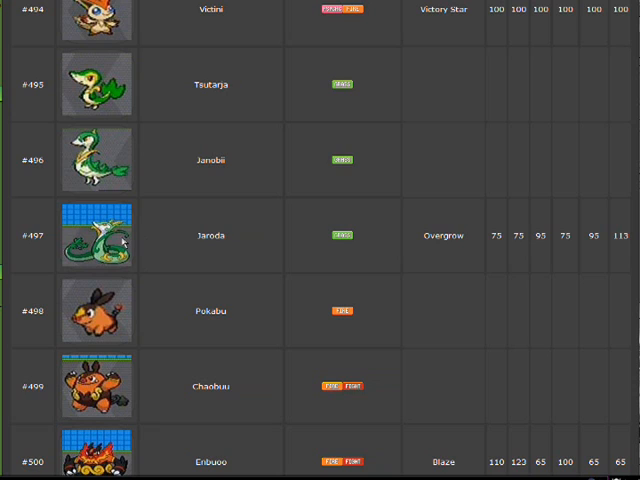
pyautogui.moveTo(118, 240)
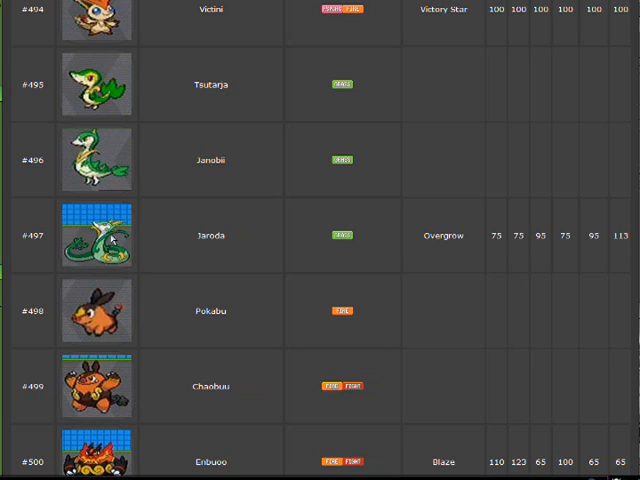
pyautogui.moveTo(114, 240)
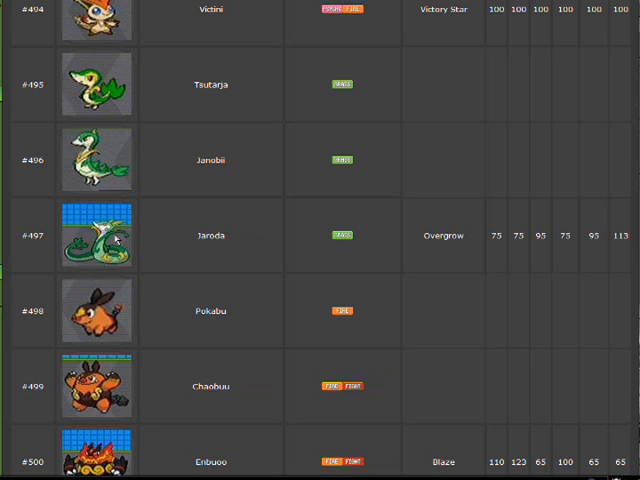
pyautogui.scroll(-3)
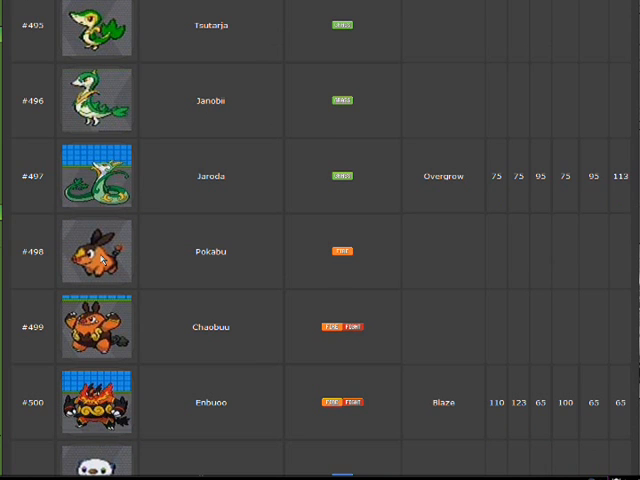
pyautogui.scroll(-3)
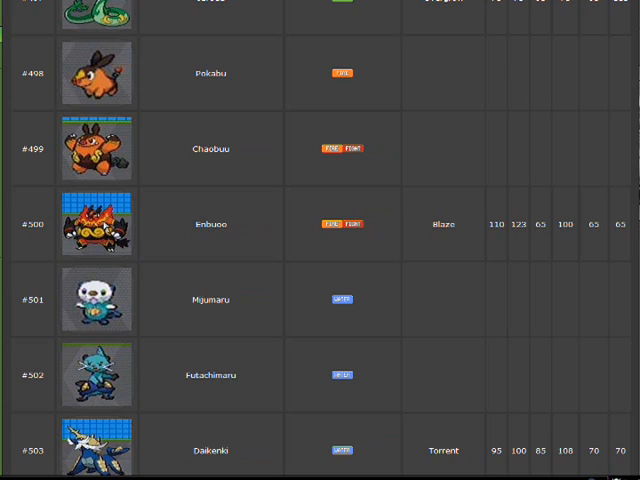
pyautogui.moveTo(105, 225)
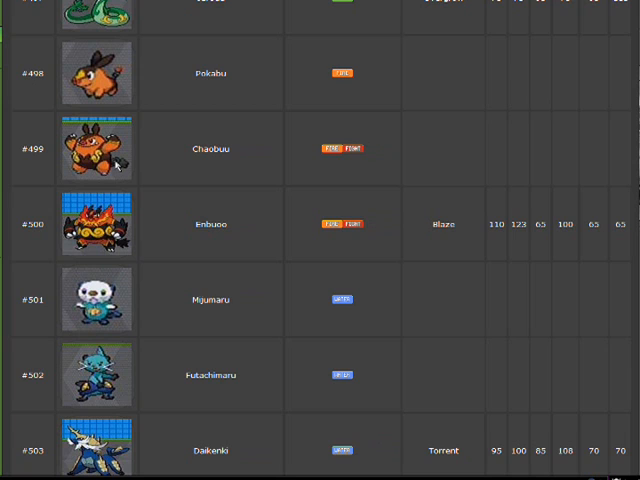
pyautogui.scroll(-3)
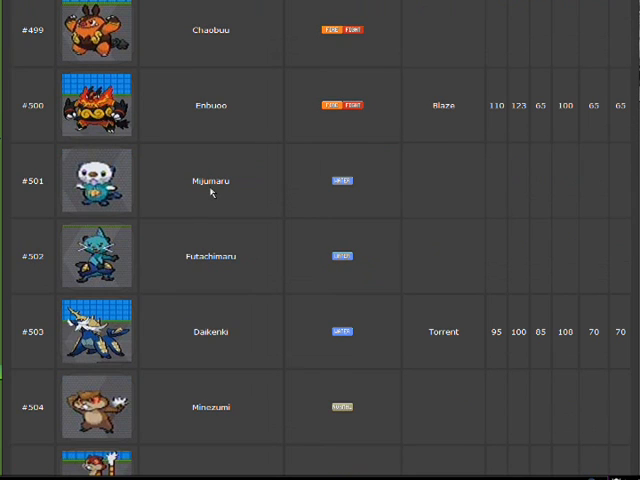
pyautogui.moveTo(215, 208)
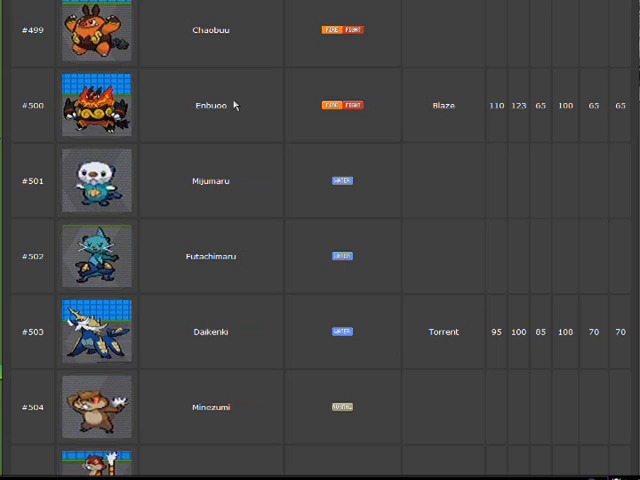
pyautogui.moveTo(137, 140)
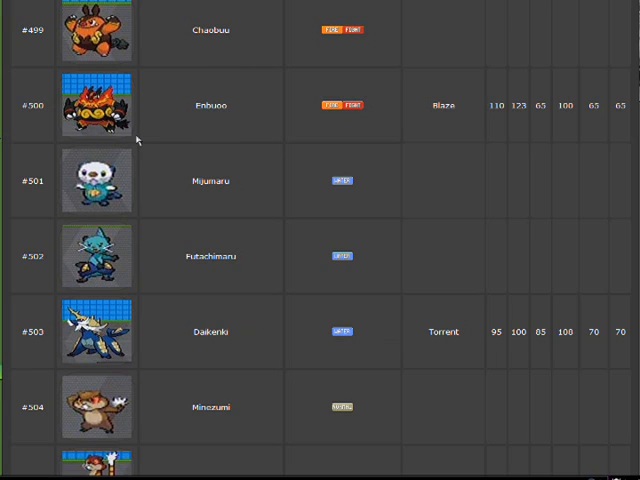
pyautogui.moveTo(146, 148)
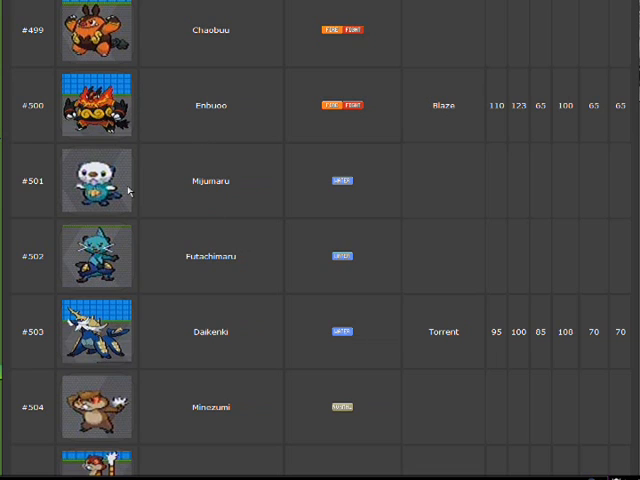
pyautogui.moveTo(135, 172)
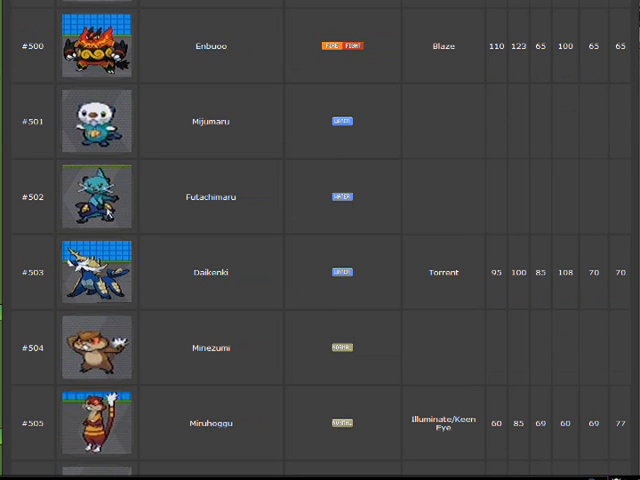
pyautogui.scroll(-3)
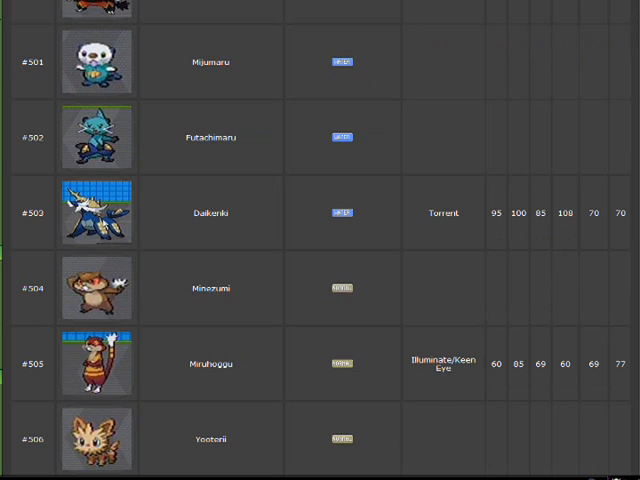
pyautogui.moveTo(105, 224)
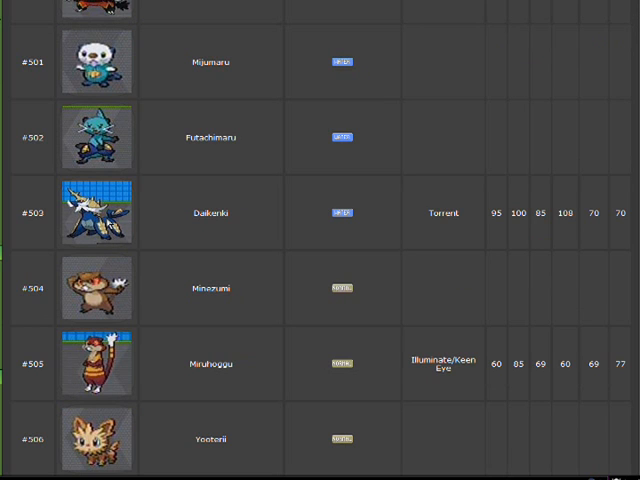
pyautogui.scroll(-3)
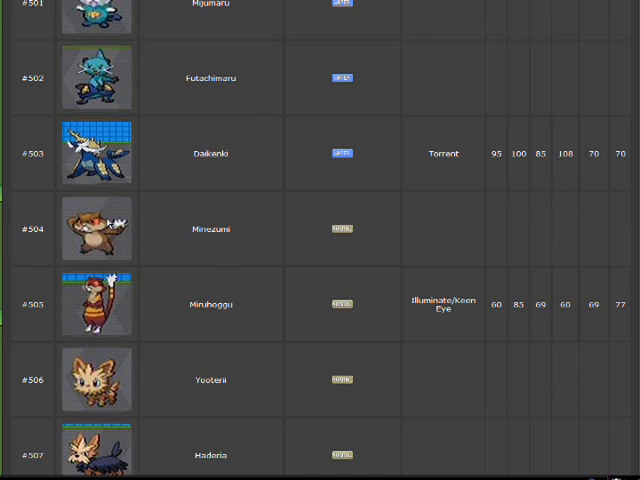
pyautogui.moveTo(220, 237)
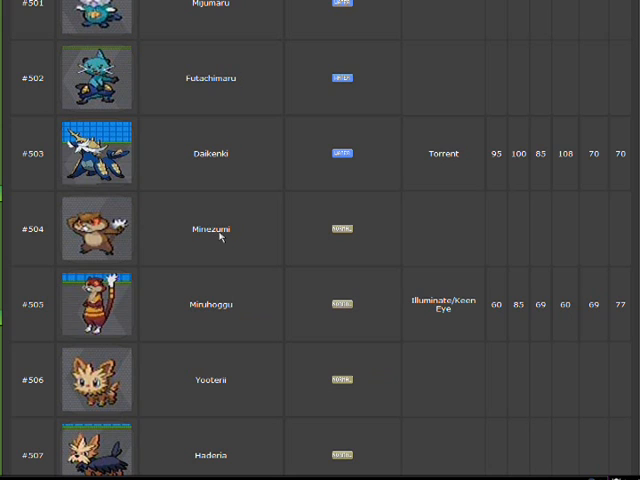
pyautogui.scroll(-3)
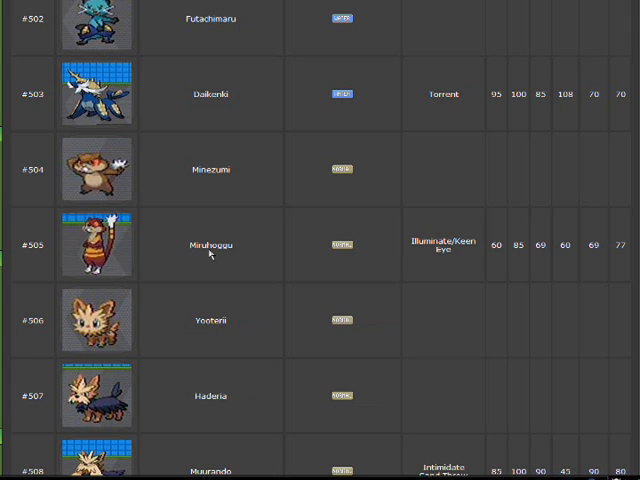
pyautogui.scroll(-3)
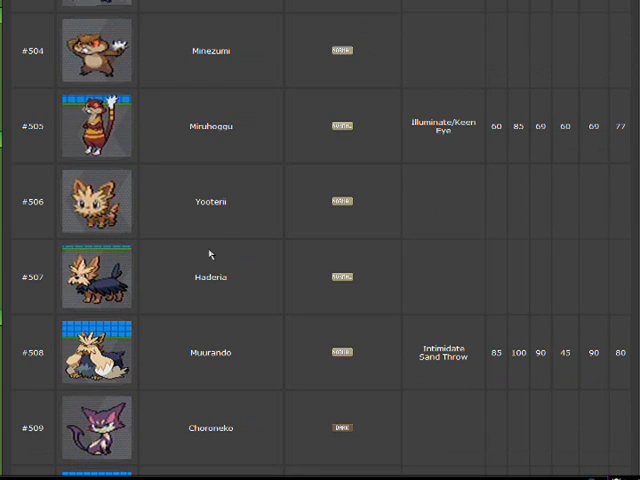
pyautogui.moveTo(217, 203)
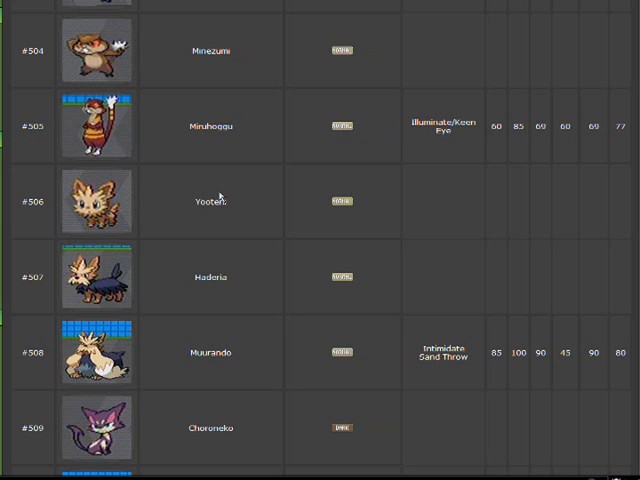
pyautogui.scroll(-3)
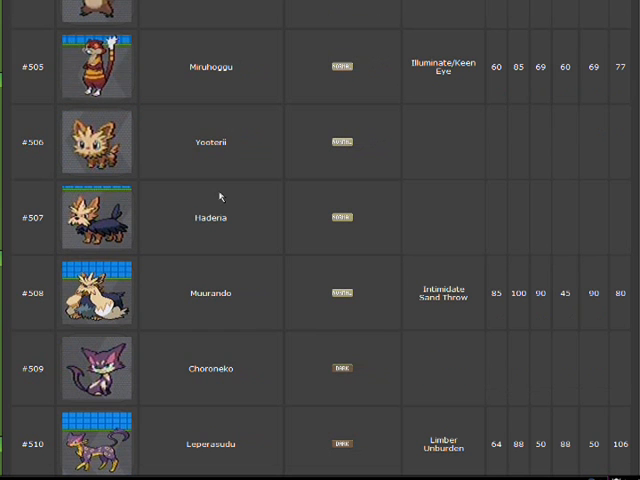
pyautogui.scroll(-3)
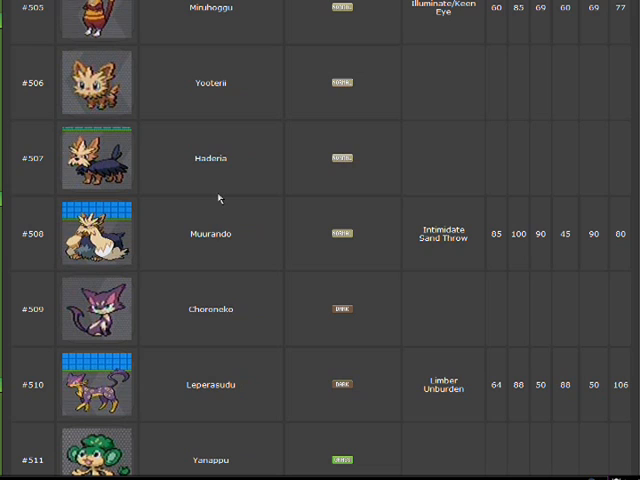
pyautogui.moveTo(57, 140)
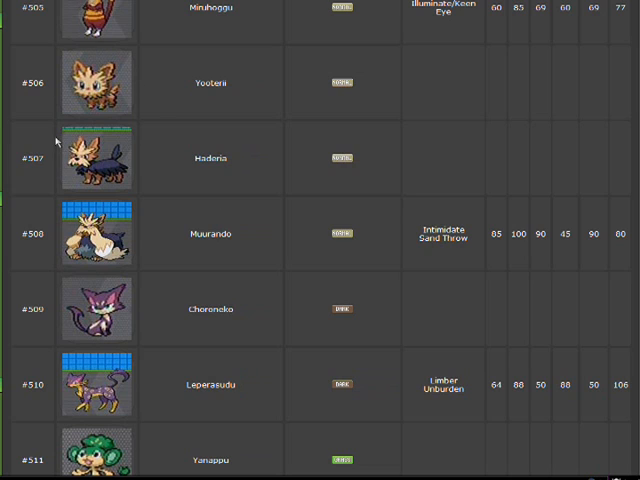
pyautogui.moveTo(31, 104)
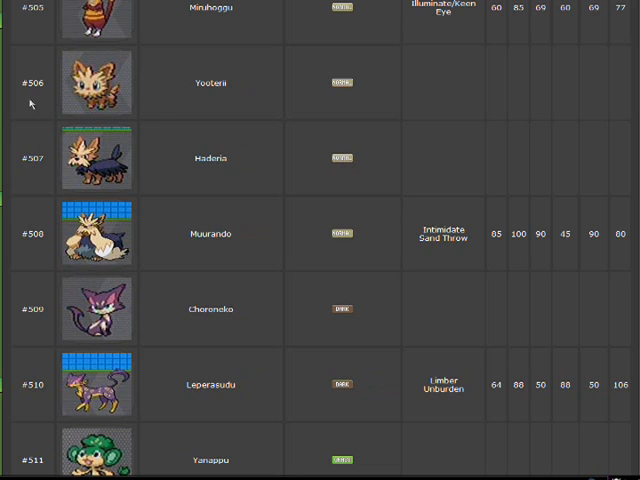
pyautogui.moveTo(167, 212)
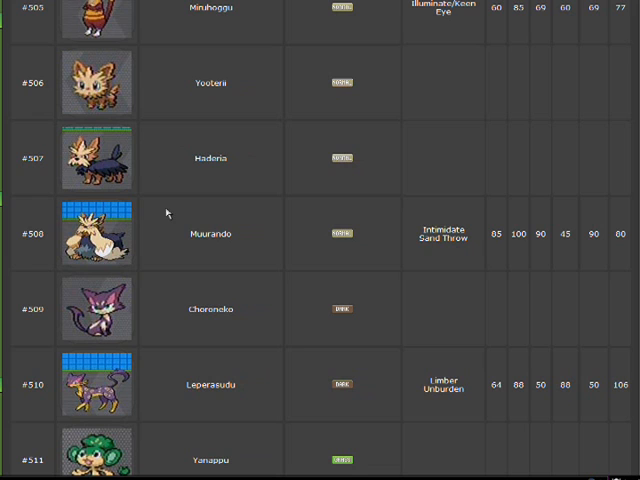
pyautogui.scroll(-3)
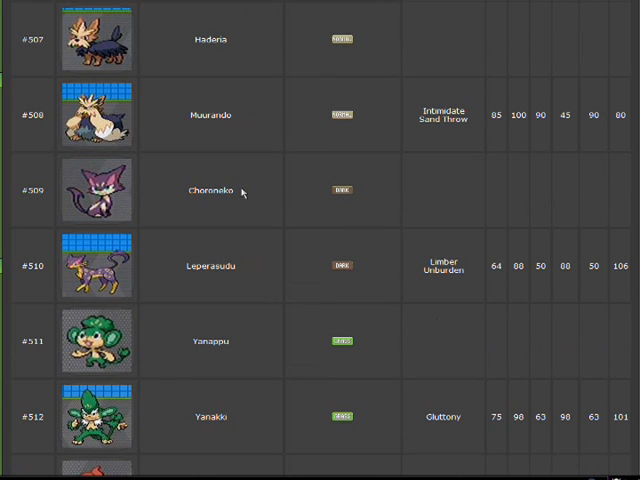
pyautogui.moveTo(168, 225)
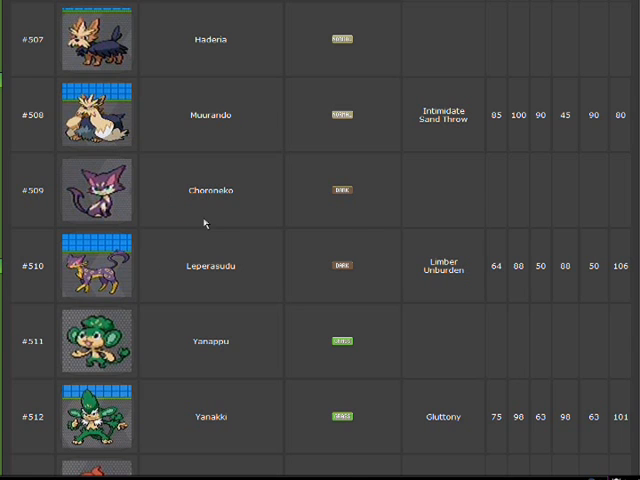
pyautogui.scroll(-3)
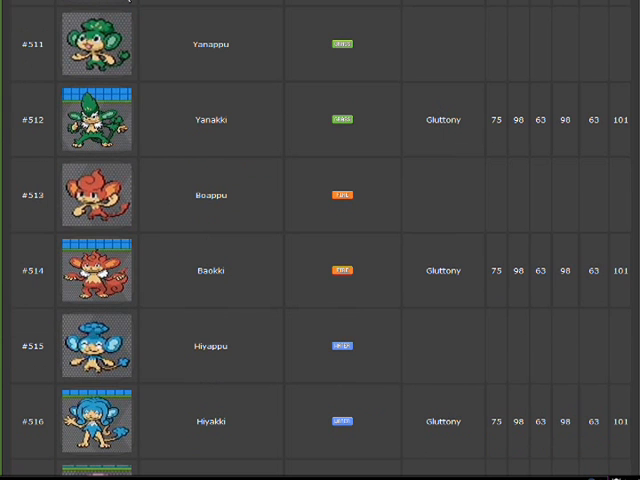
pyautogui.moveTo(42, 20)
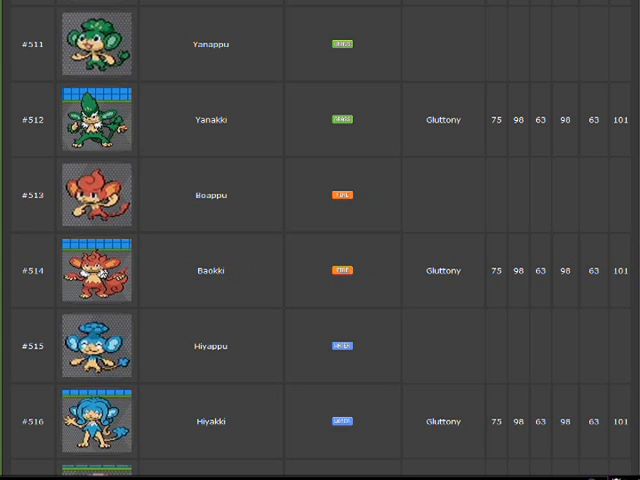
pyautogui.moveTo(156, 424)
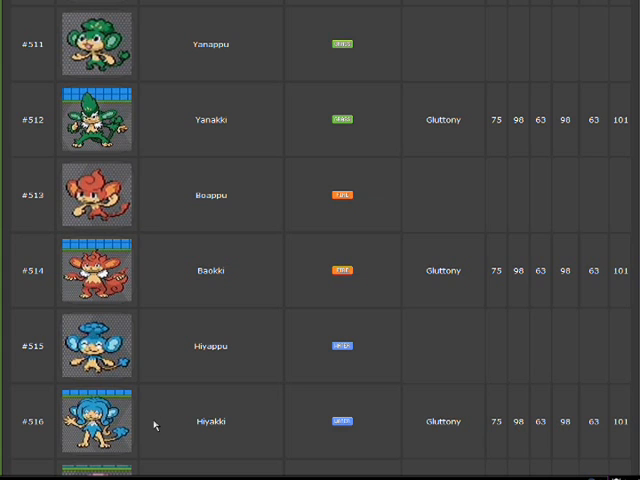
pyautogui.scroll(-3)
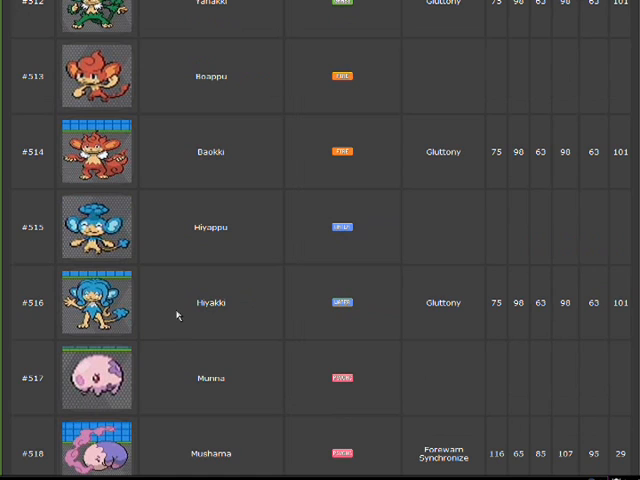
pyautogui.scroll(-3)
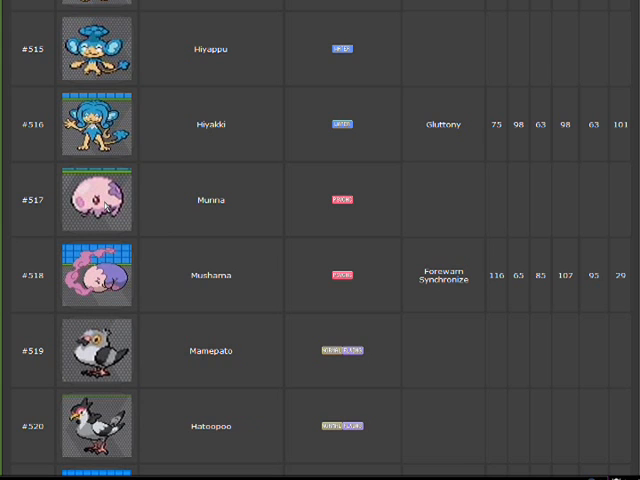
pyautogui.scroll(-3)
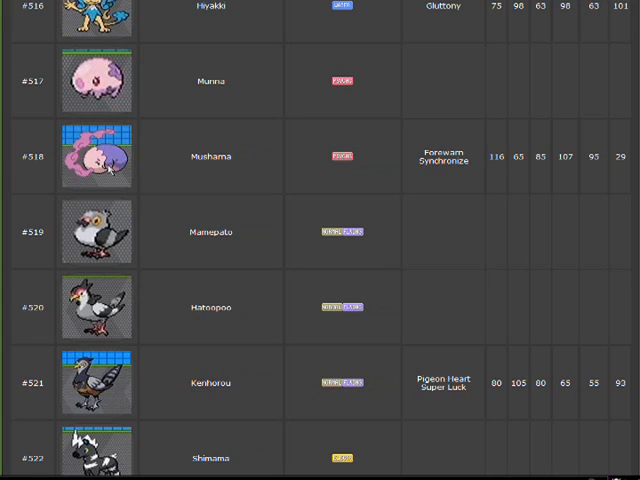
pyautogui.scroll(-3)
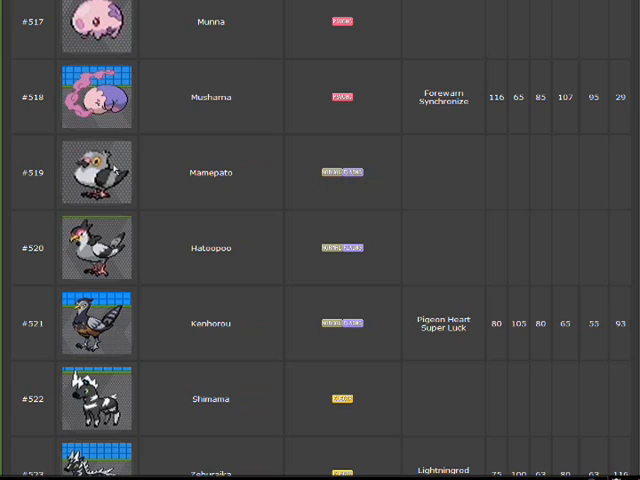
pyautogui.moveTo(199, 260)
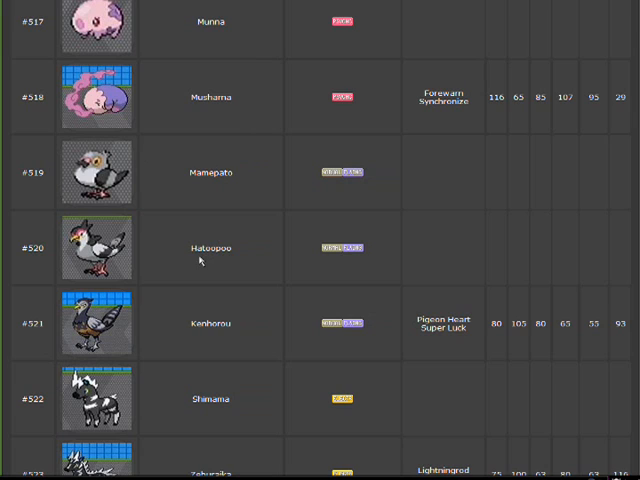
pyautogui.moveTo(205, 262)
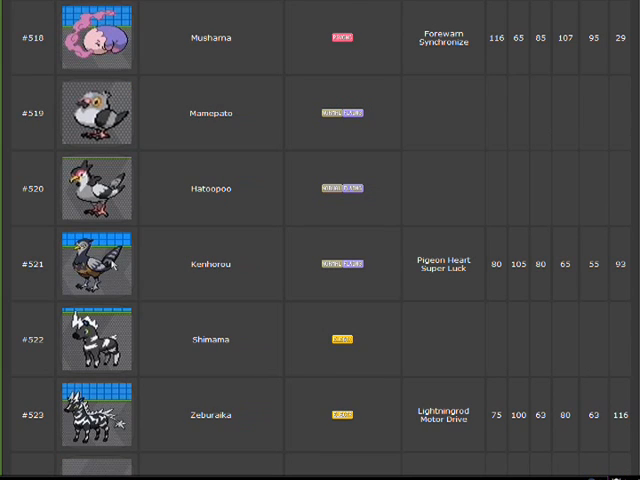
pyautogui.moveTo(108, 270)
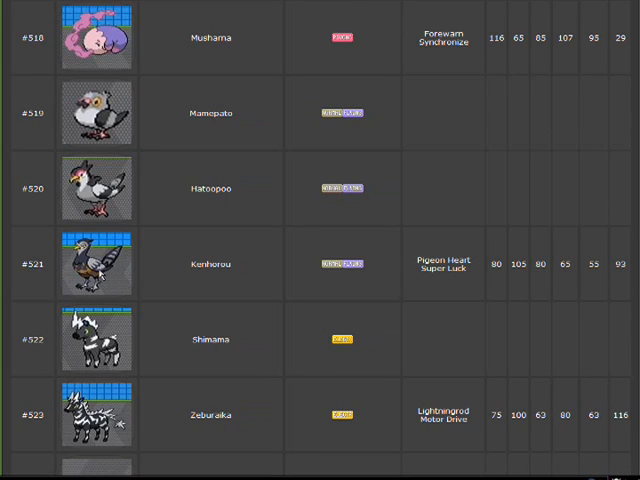
pyautogui.moveTo(112, 272)
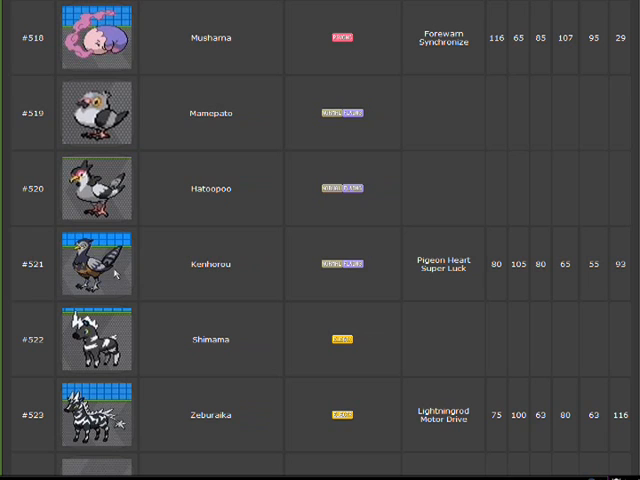
pyautogui.scroll(-3)
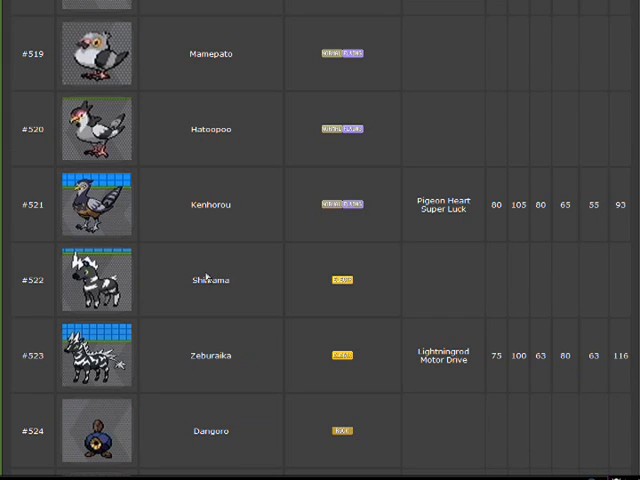
pyautogui.scroll(-3)
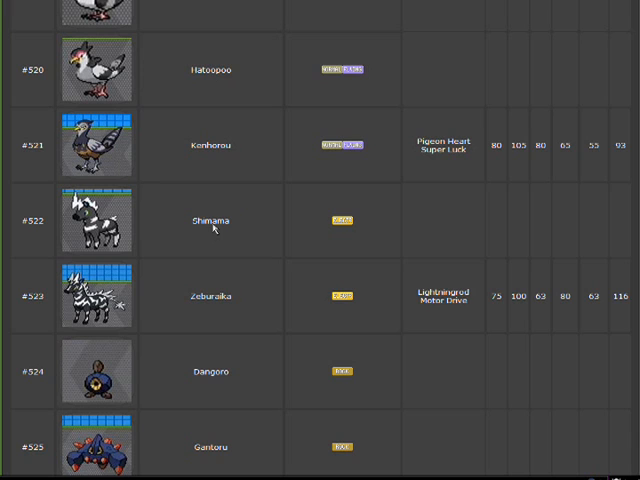
pyautogui.scroll(-3)
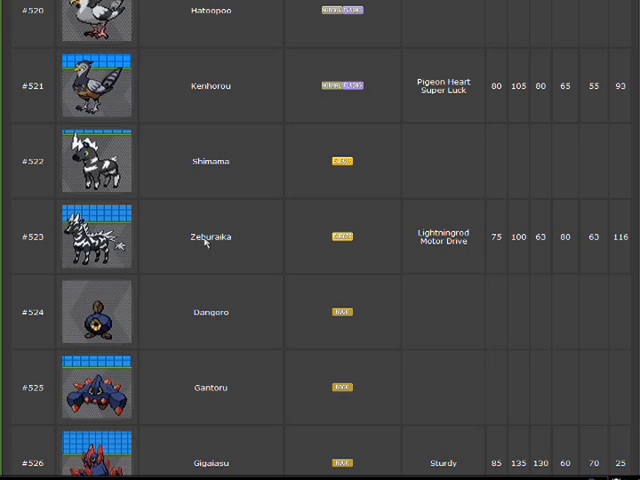
pyautogui.moveTo(209, 246)
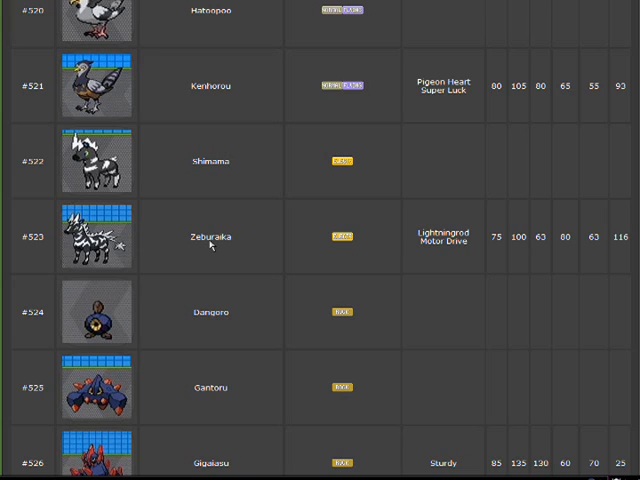
pyautogui.moveTo(209, 245)
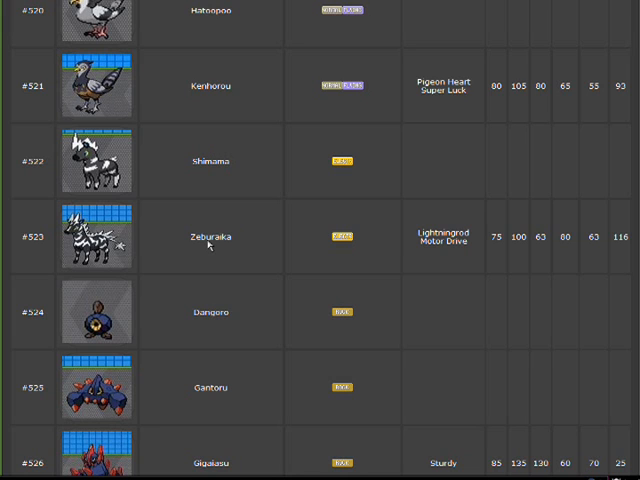
pyautogui.scroll(-3)
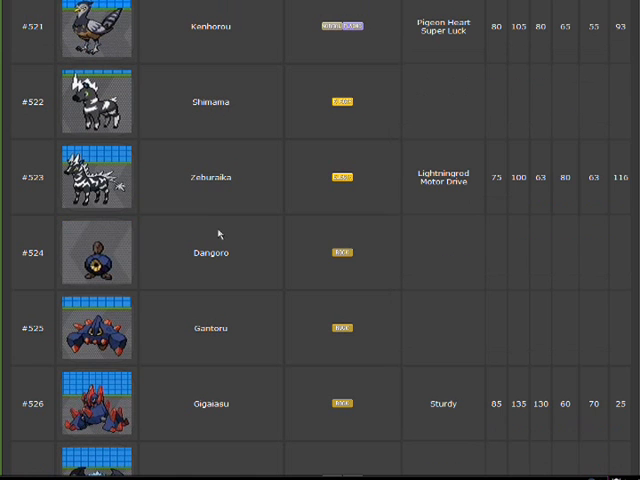
pyautogui.moveTo(219, 227)
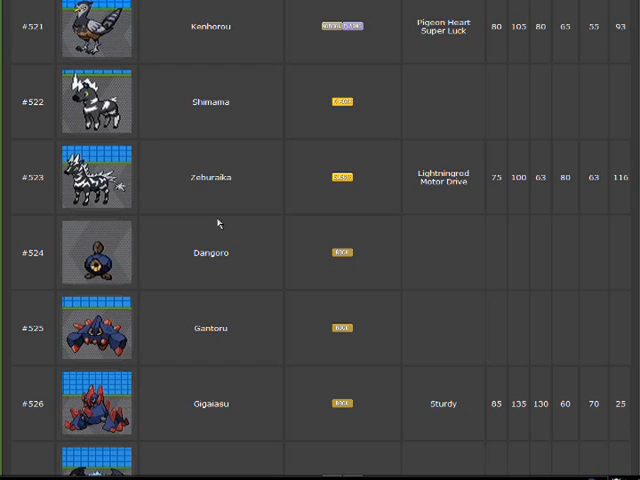
pyautogui.scroll(-3)
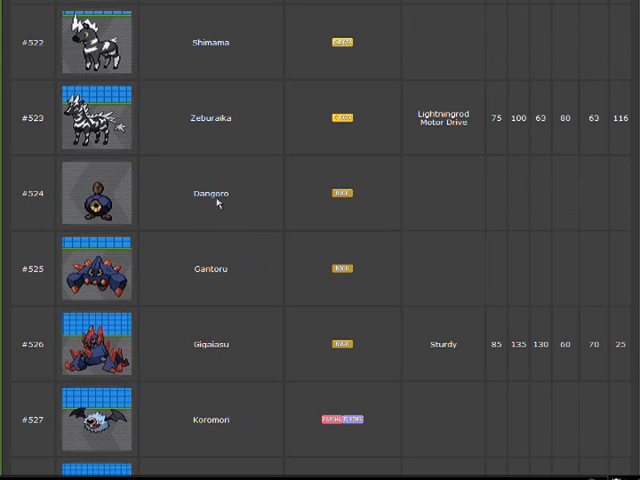
pyautogui.scroll(-3)
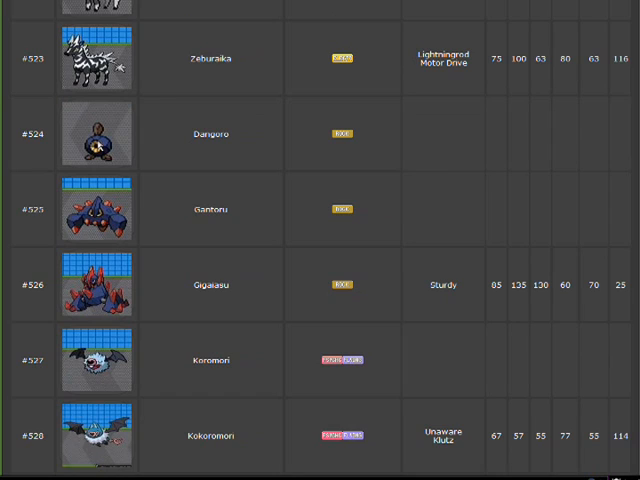
pyautogui.moveTo(224, 221)
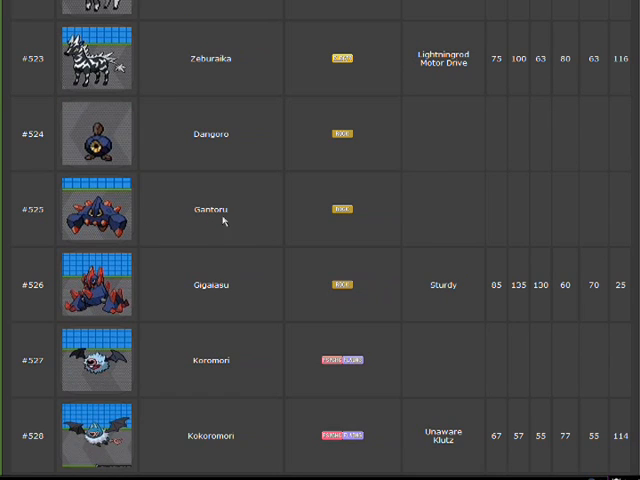
pyautogui.moveTo(130, 227)
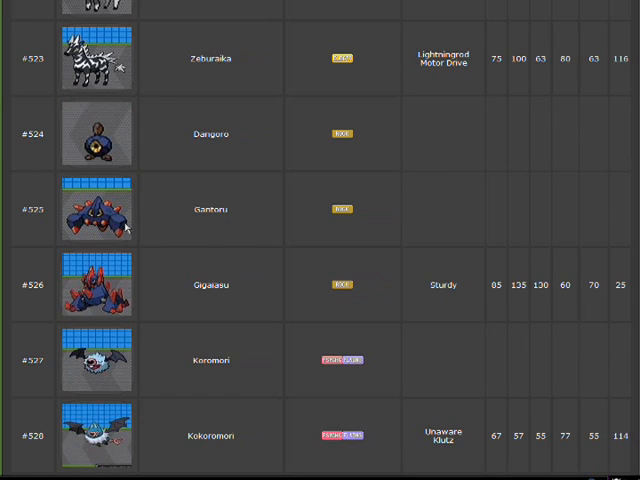
pyautogui.scroll(-3)
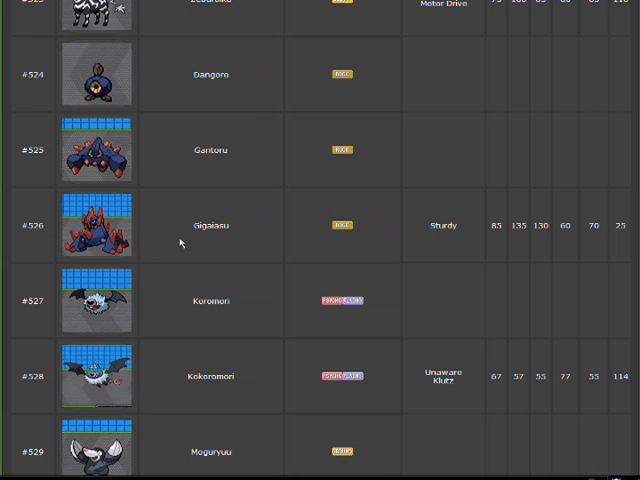
pyautogui.scroll(-3)
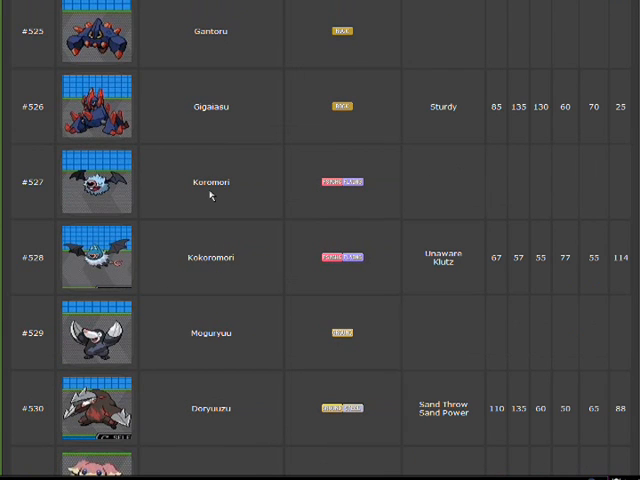
pyautogui.moveTo(338, 193)
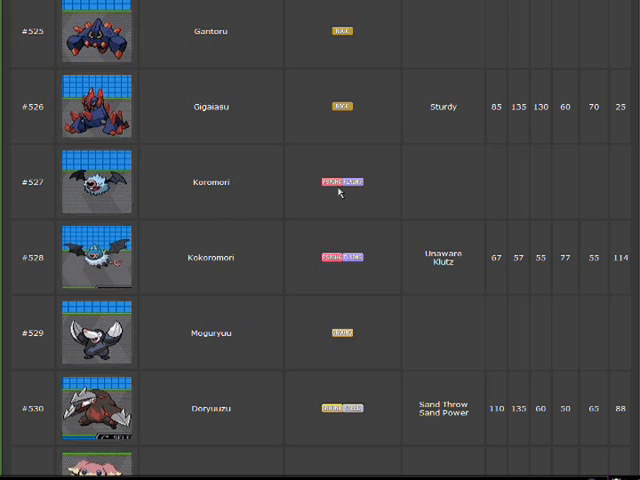
pyautogui.moveTo(376, 180)
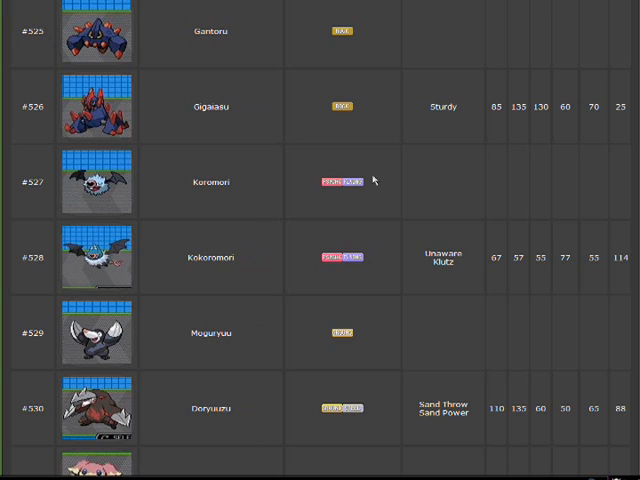
pyautogui.moveTo(195, 263)
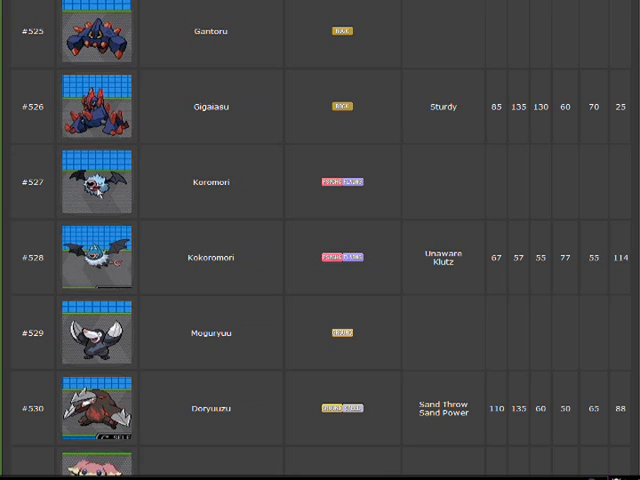
pyautogui.moveTo(258, 197)
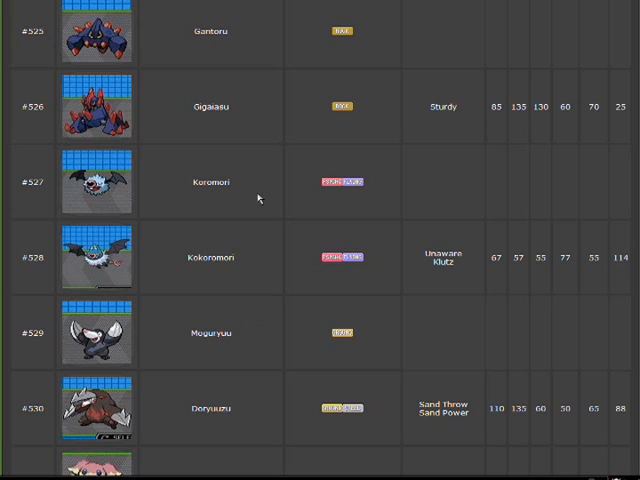
pyautogui.moveTo(328, 193)
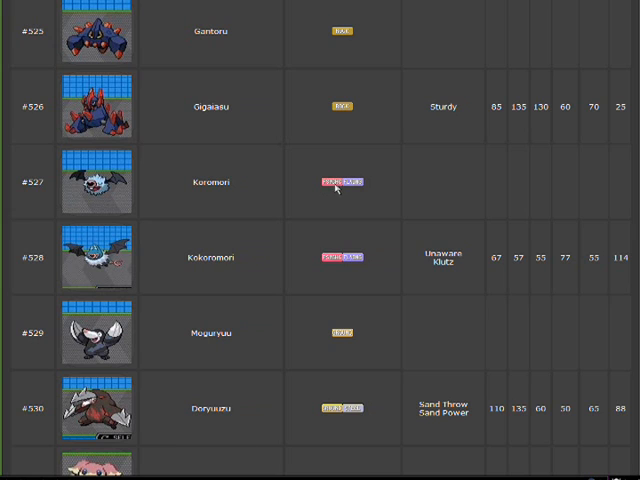
pyautogui.moveTo(334, 202)
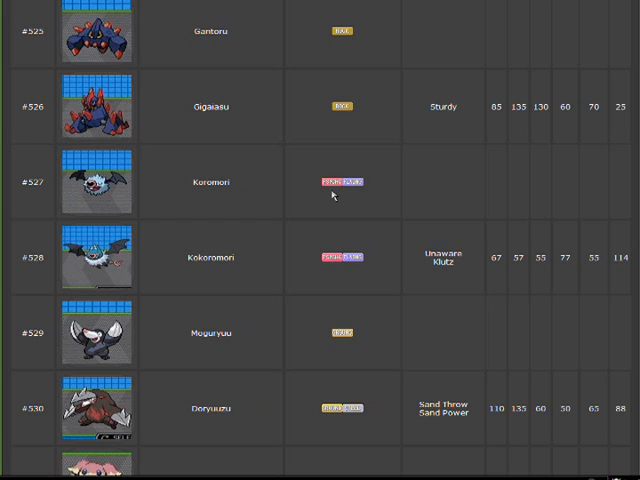
pyautogui.moveTo(334, 196)
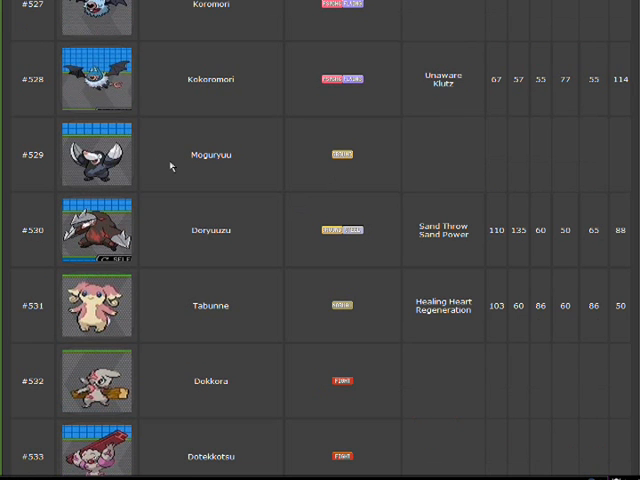
pyautogui.moveTo(137, 216)
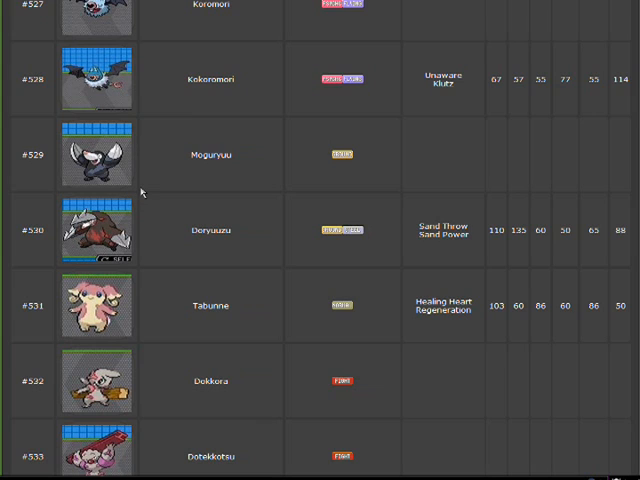
pyautogui.moveTo(268, 241)
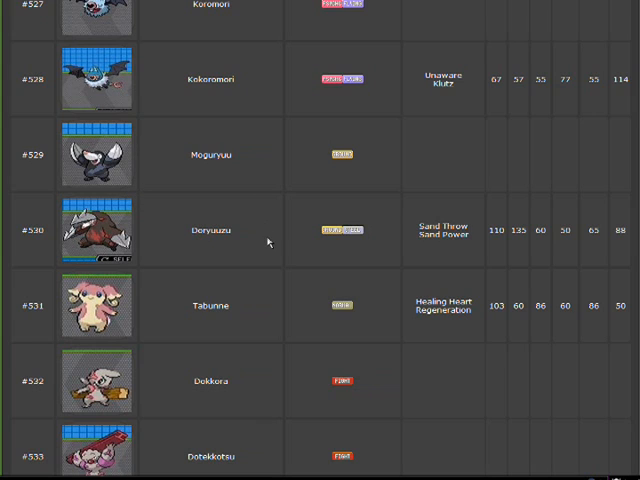
pyautogui.moveTo(300, 211)
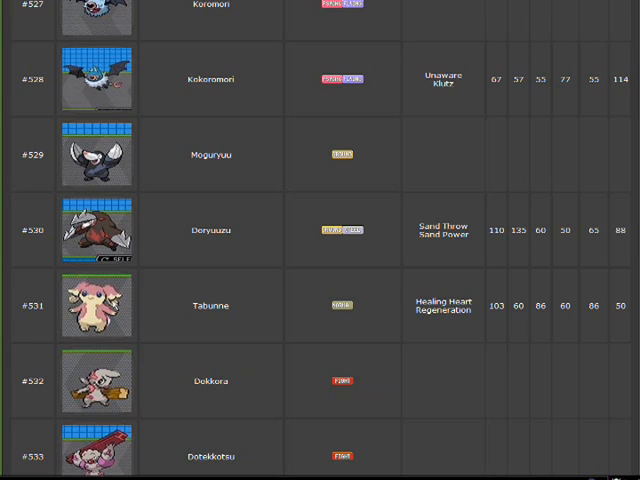
pyautogui.scroll(-3)
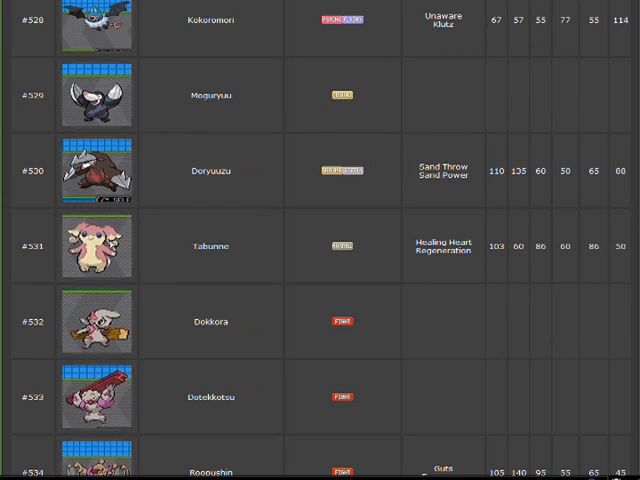
pyautogui.moveTo(130, 243)
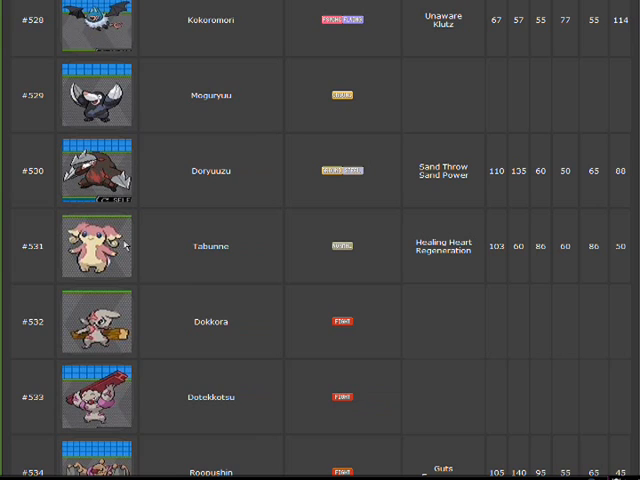
pyautogui.moveTo(120, 248)
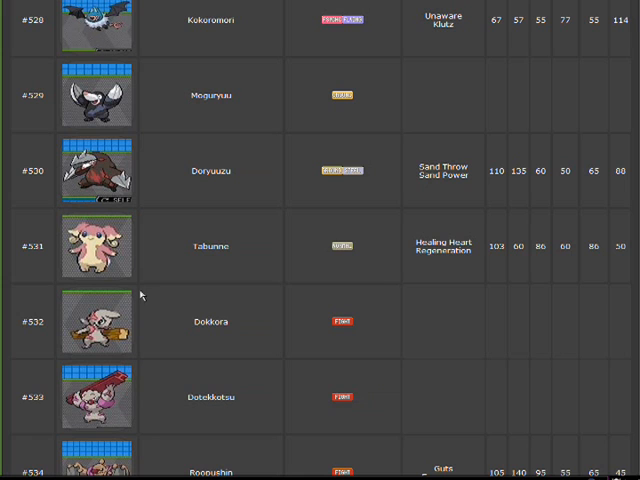
pyautogui.scroll(-3)
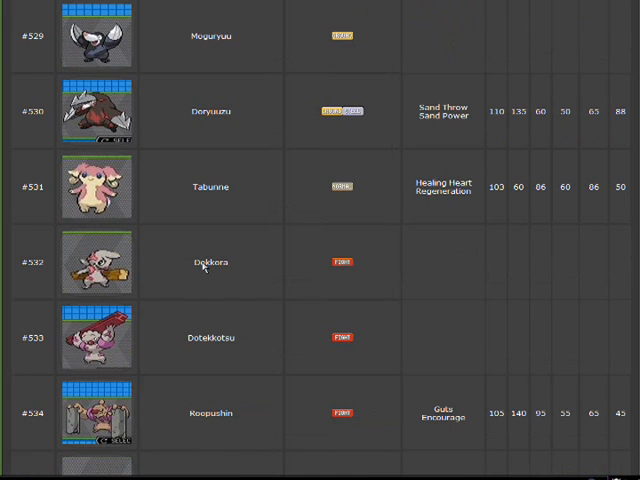
pyautogui.scroll(-3)
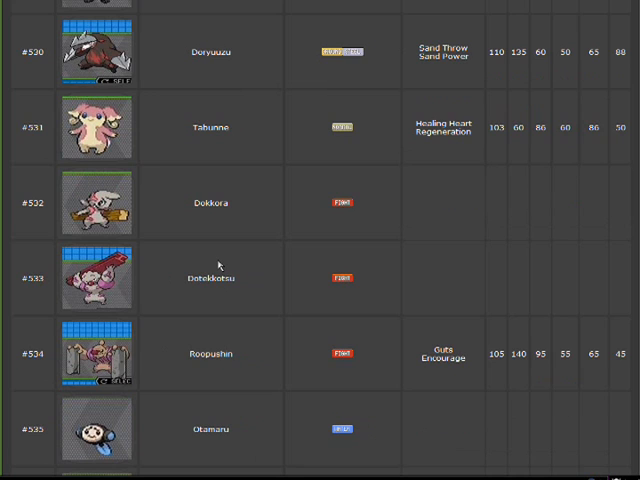
pyautogui.scroll(-3)
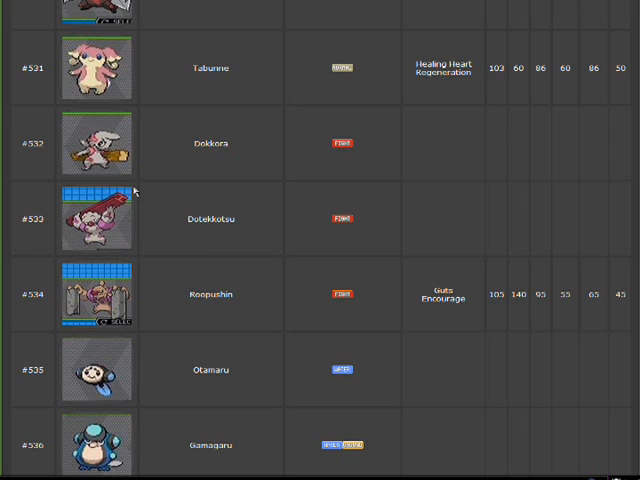
pyautogui.moveTo(208, 233)
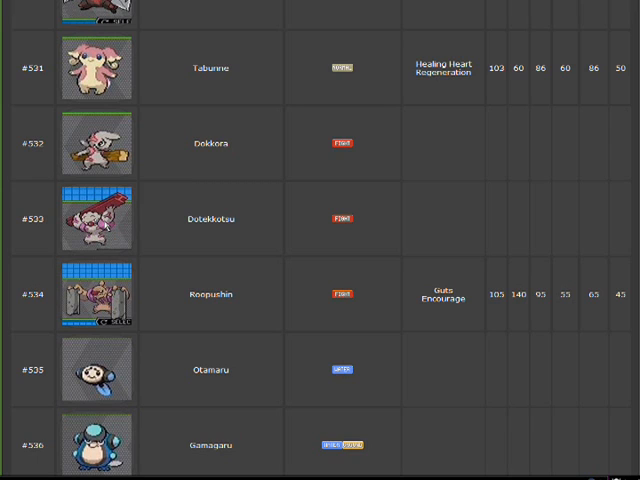
pyautogui.moveTo(113, 230)
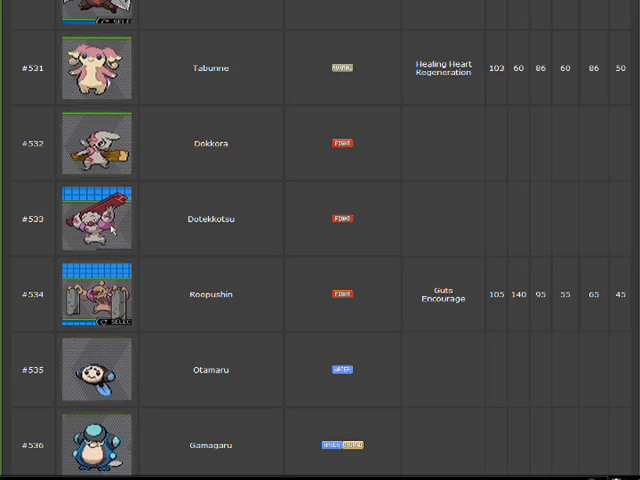
pyautogui.moveTo(181, 236)
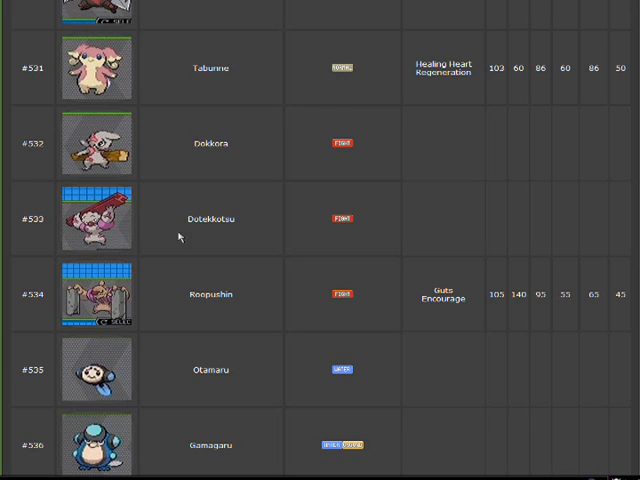
pyautogui.scroll(-3)
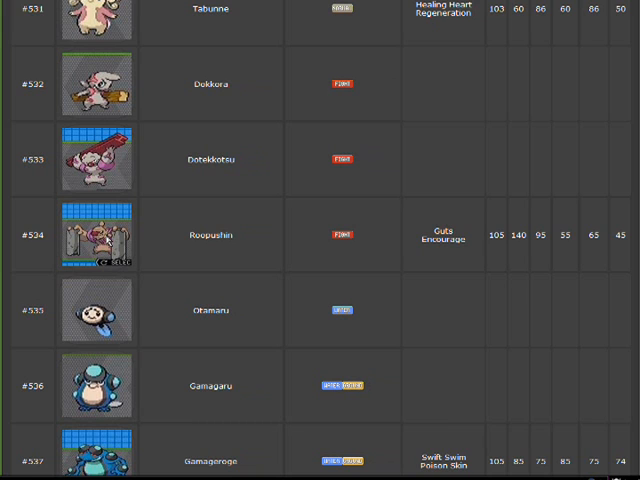
pyautogui.scroll(-3)
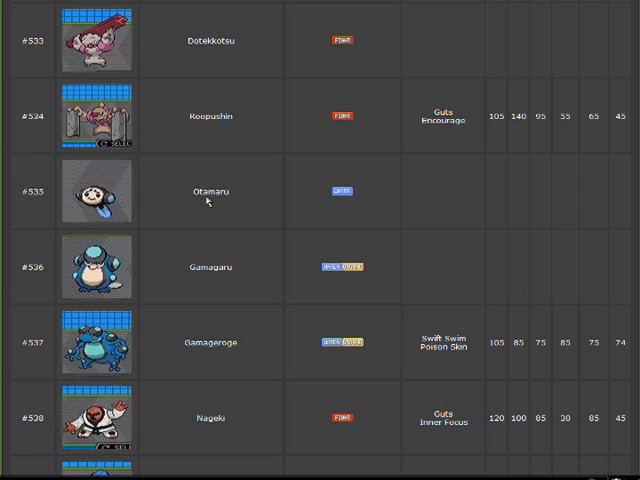
pyautogui.moveTo(210, 215)
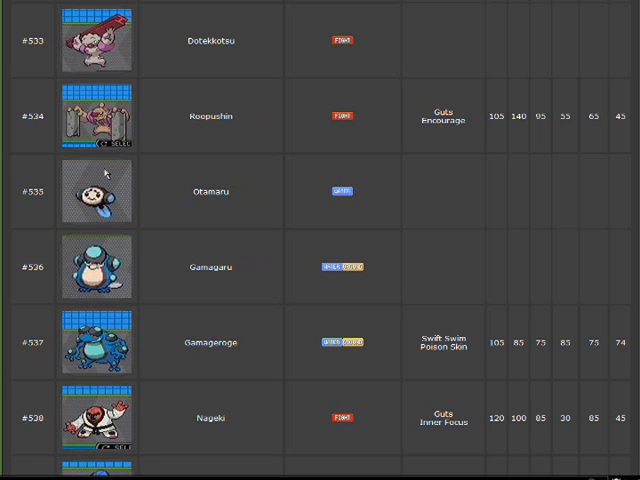
pyautogui.scroll(-3)
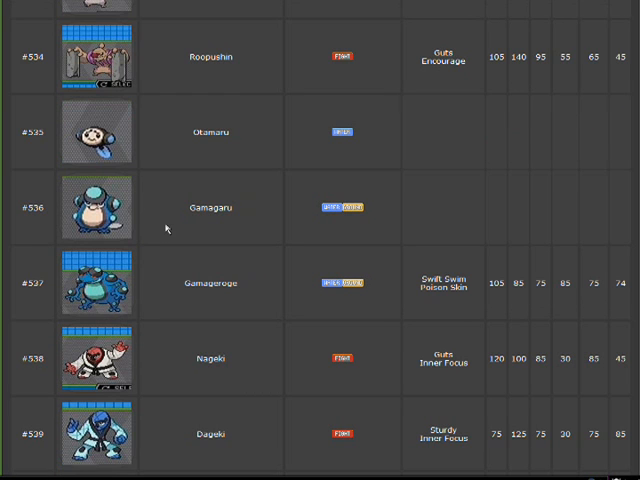
pyautogui.moveTo(95, 215)
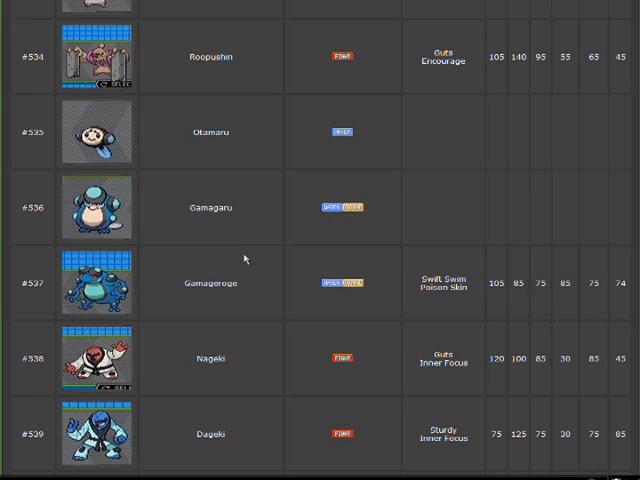
pyautogui.scroll(-3)
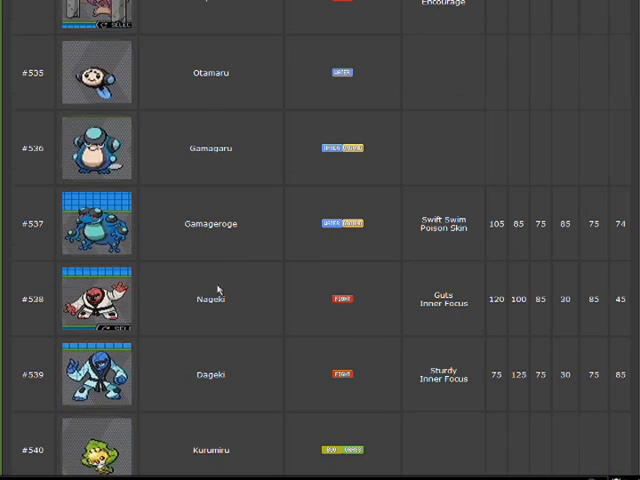
pyautogui.scroll(-3)
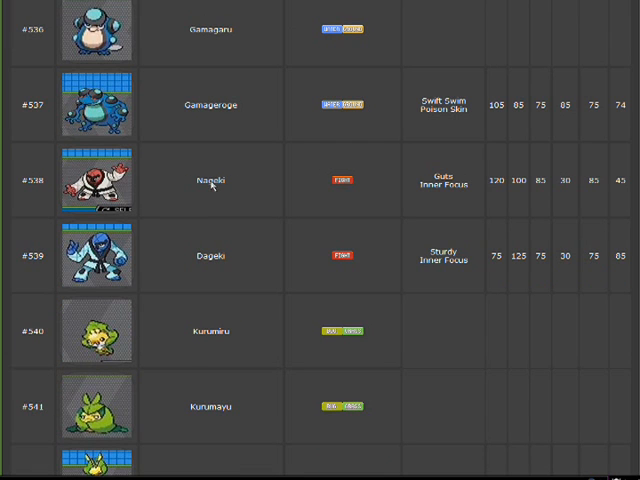
pyautogui.moveTo(140, 193)
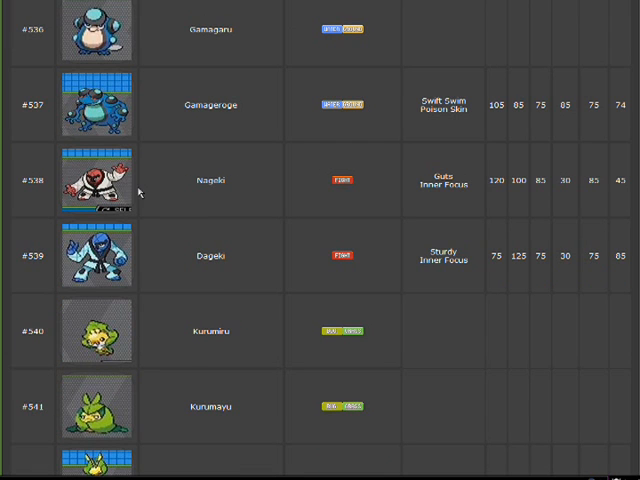
pyautogui.moveTo(130, 200)
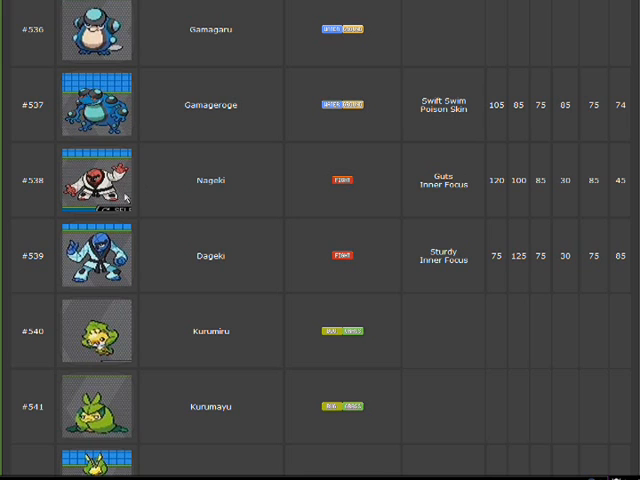
pyautogui.scroll(-3)
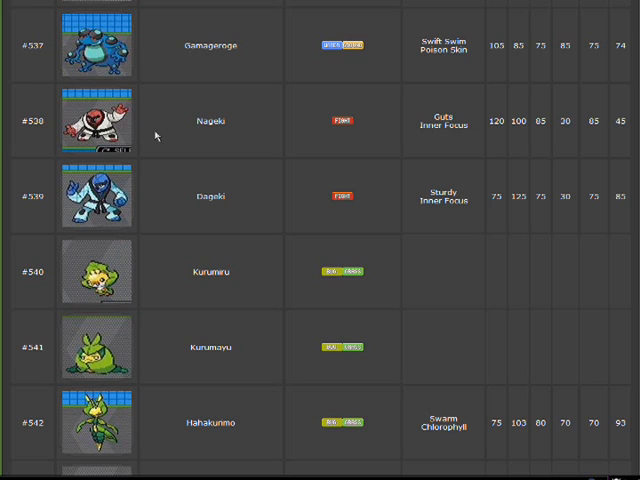
pyautogui.scroll(-3)
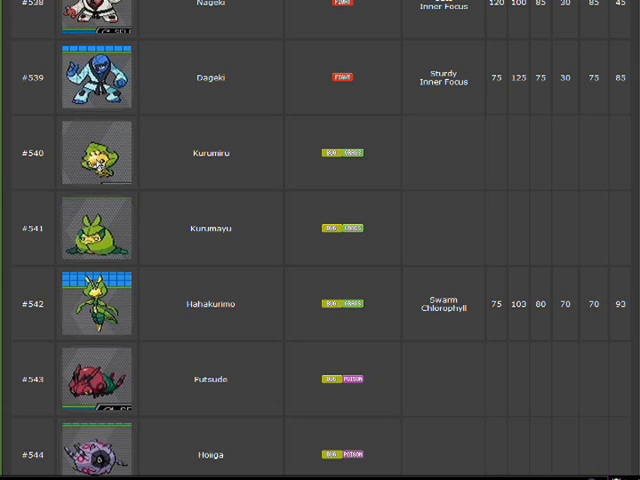
pyautogui.moveTo(200, 152)
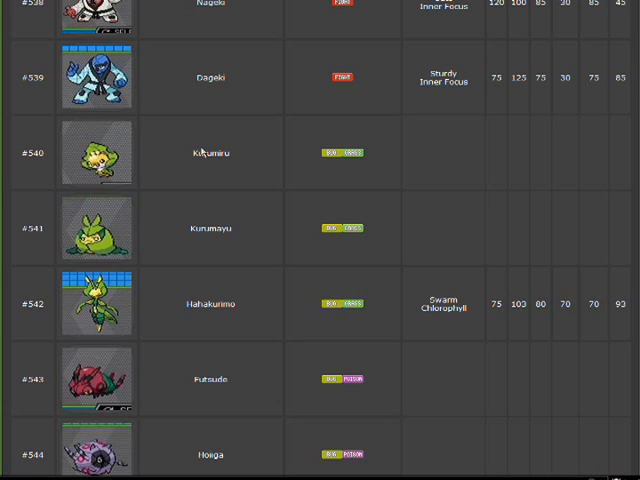
pyautogui.moveTo(176, 391)
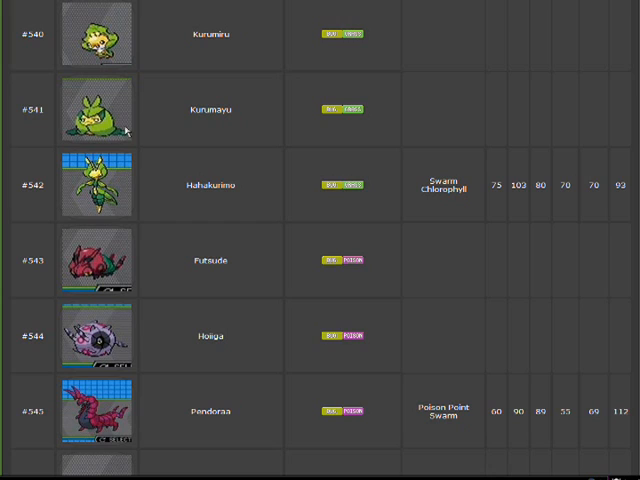
pyautogui.moveTo(120, 128)
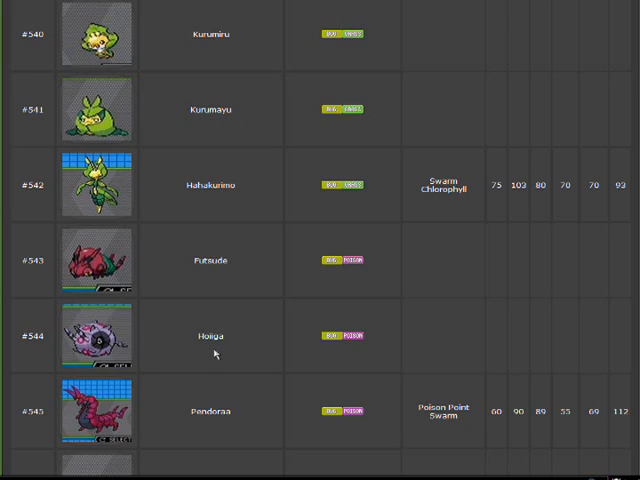
pyautogui.moveTo(185, 311)
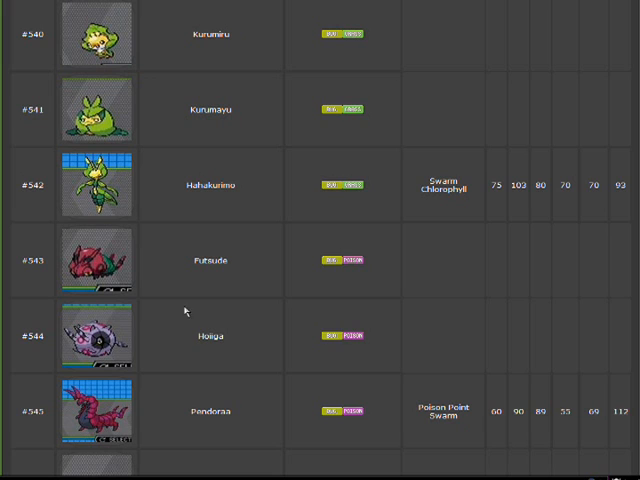
pyautogui.moveTo(97, 345)
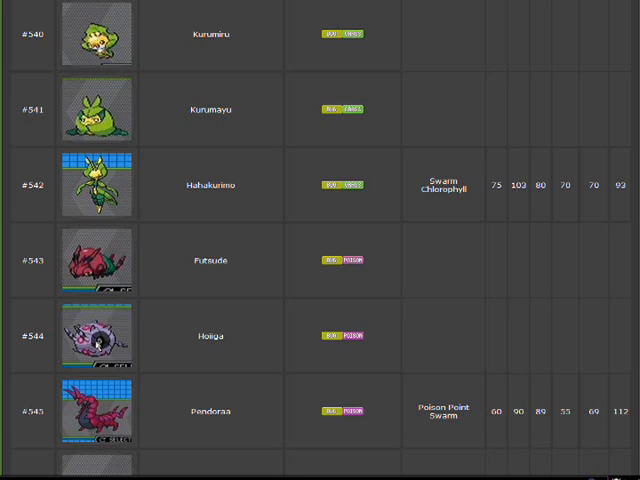
pyautogui.scroll(-3)
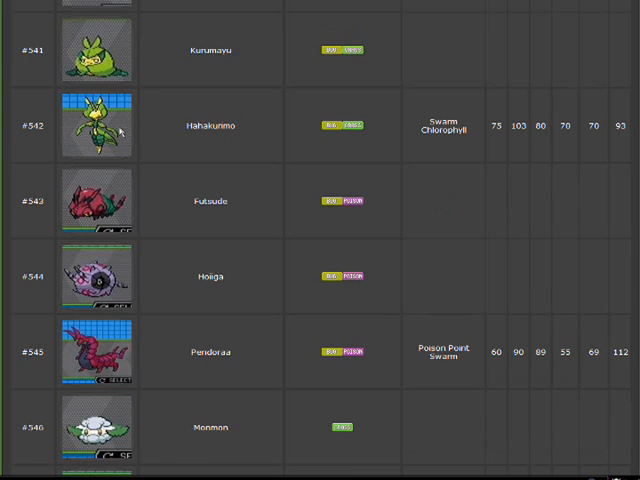
pyautogui.moveTo(212, 140)
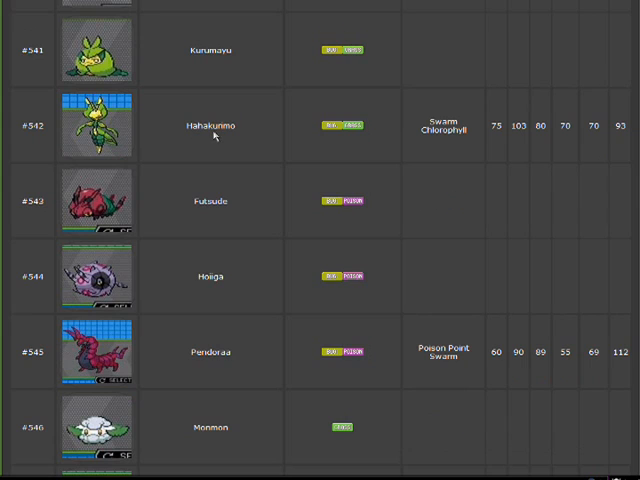
pyautogui.moveTo(190, 164)
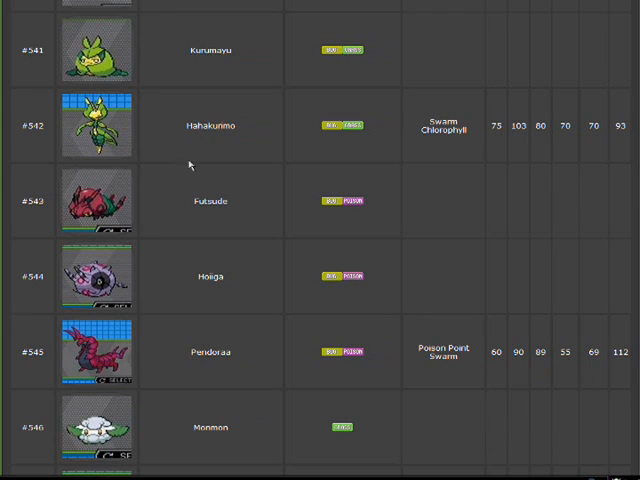
pyautogui.moveTo(208, 362)
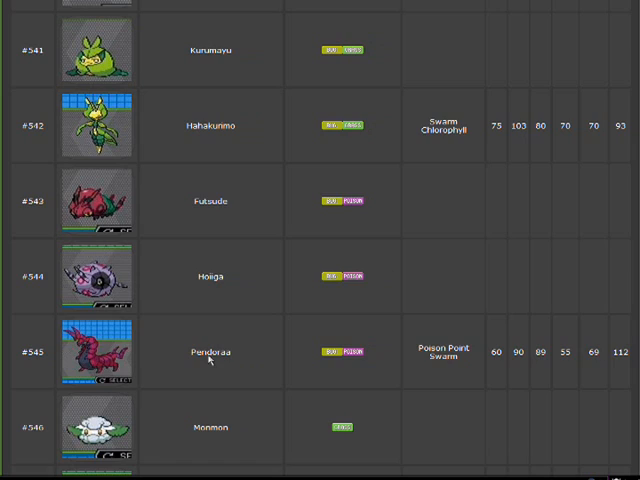
pyautogui.scroll(-3)
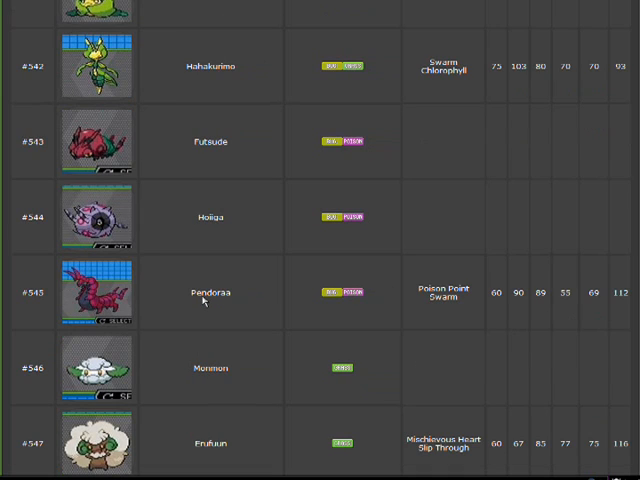
pyautogui.moveTo(201, 296)
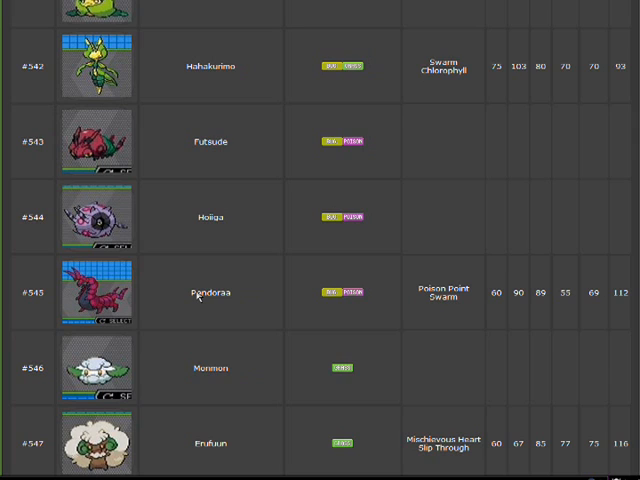
pyautogui.moveTo(225, 304)
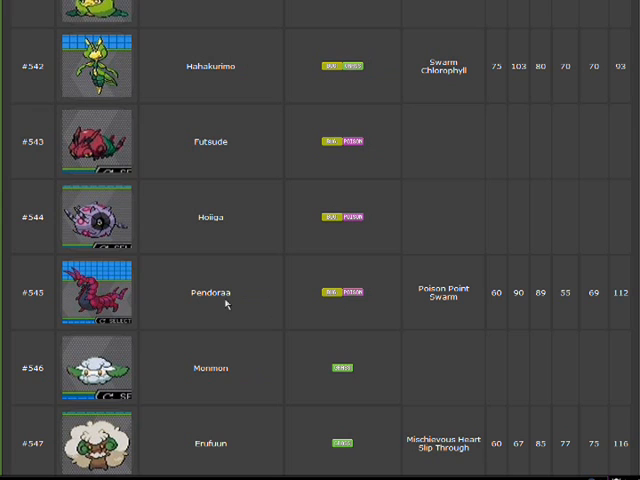
pyautogui.moveTo(149, 305)
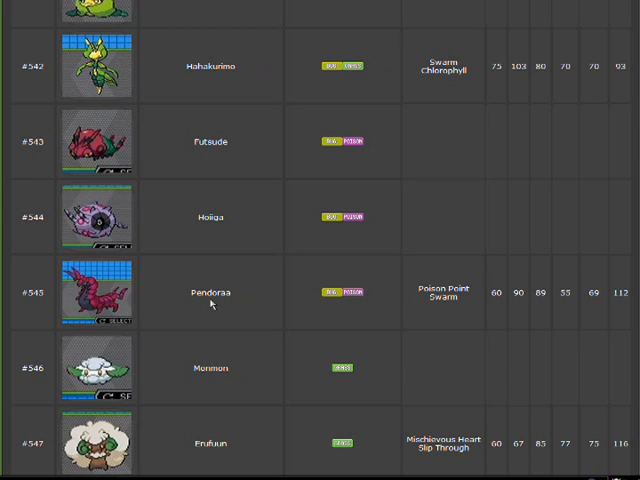
pyautogui.scroll(-3)
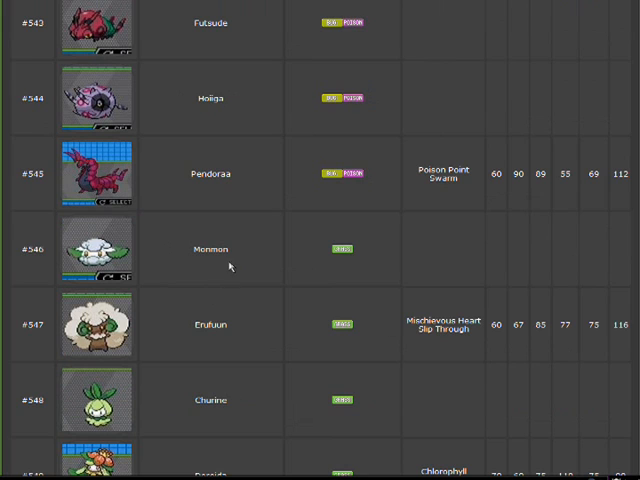
pyautogui.moveTo(227, 267)
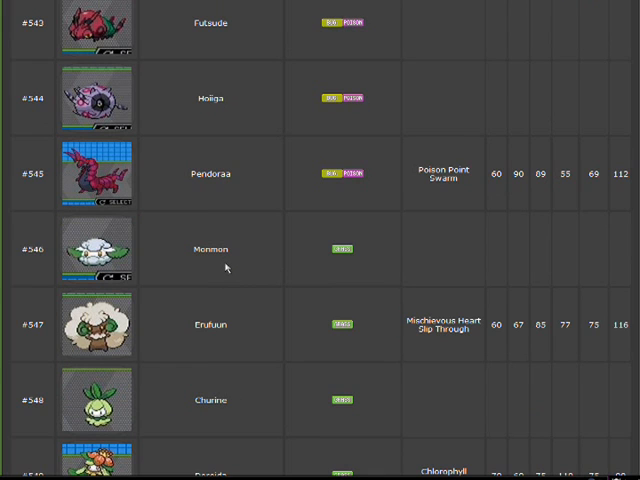
pyautogui.scroll(-3)
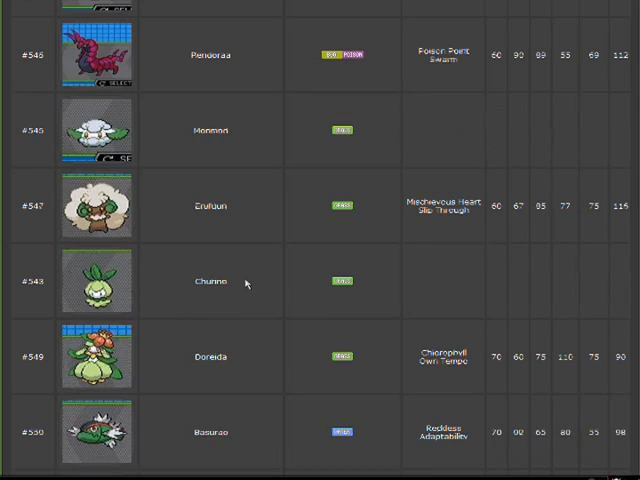
pyautogui.moveTo(199, 219)
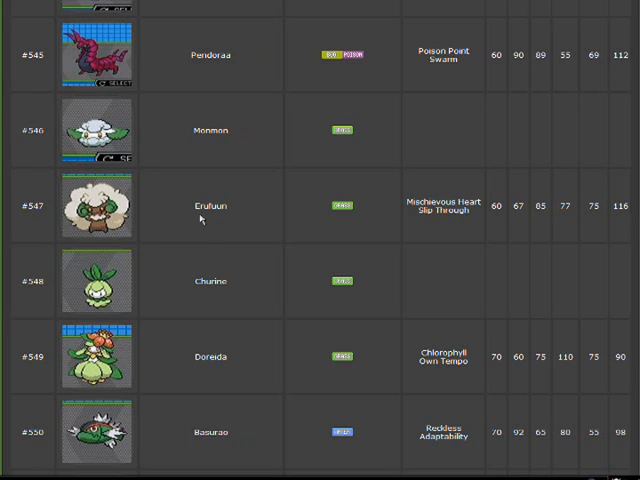
pyautogui.moveTo(204, 218)
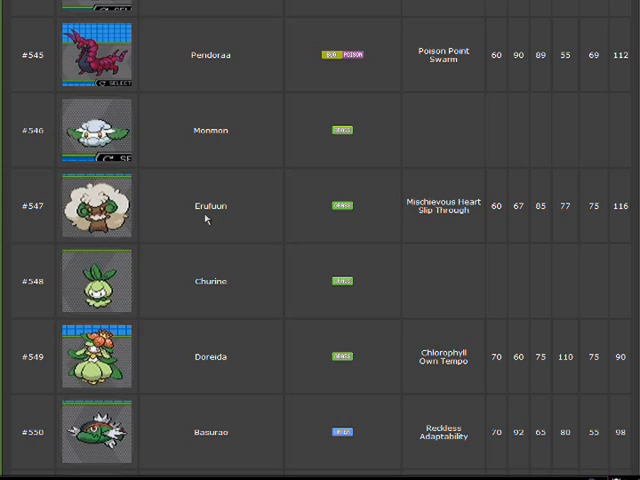
pyautogui.moveTo(212, 220)
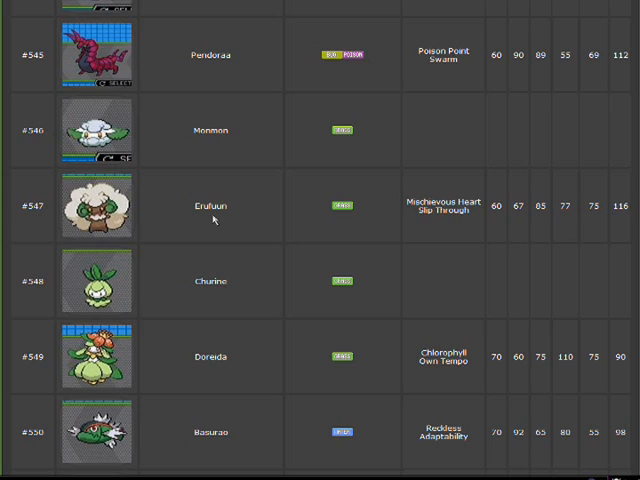
pyautogui.moveTo(216, 219)
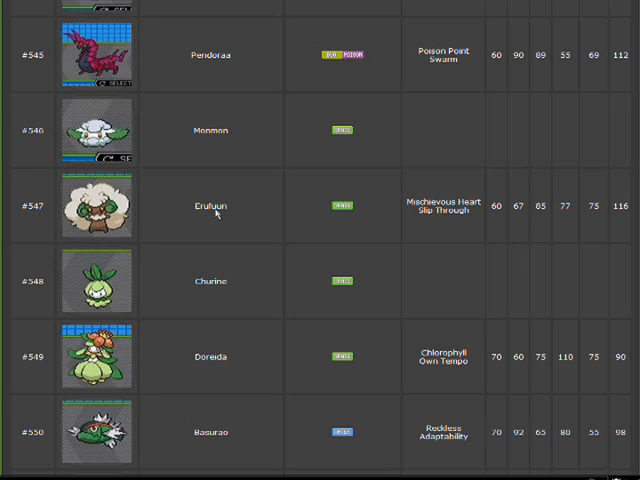
pyautogui.moveTo(251, 213)
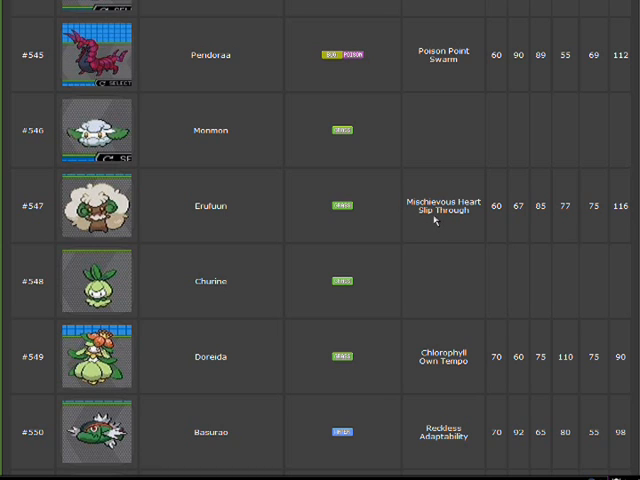
pyautogui.scroll(-3)
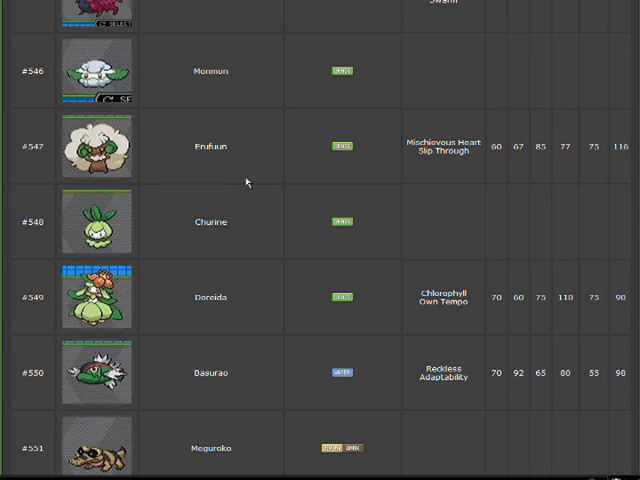
pyautogui.moveTo(46, 247)
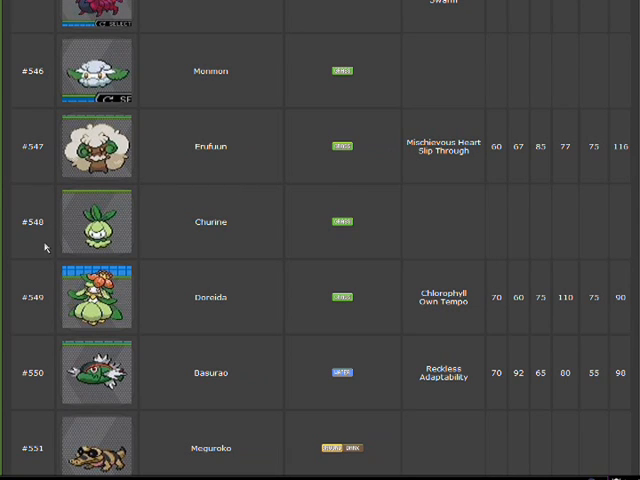
pyautogui.scroll(-3)
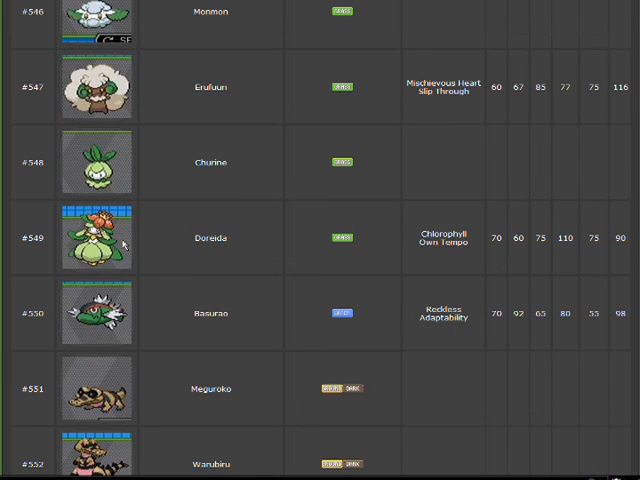
pyautogui.moveTo(148, 238)
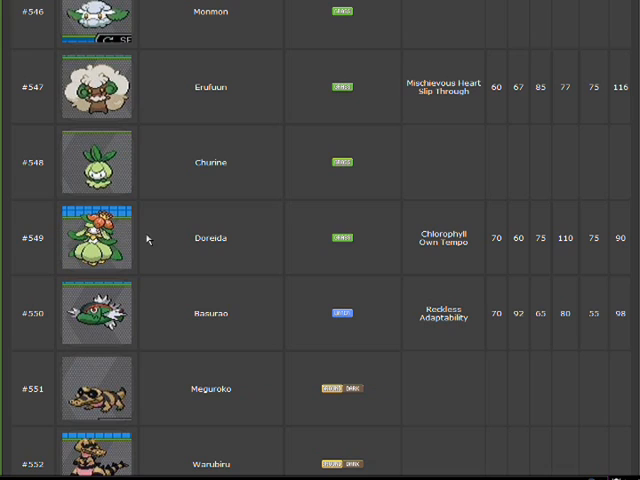
pyautogui.moveTo(172, 247)
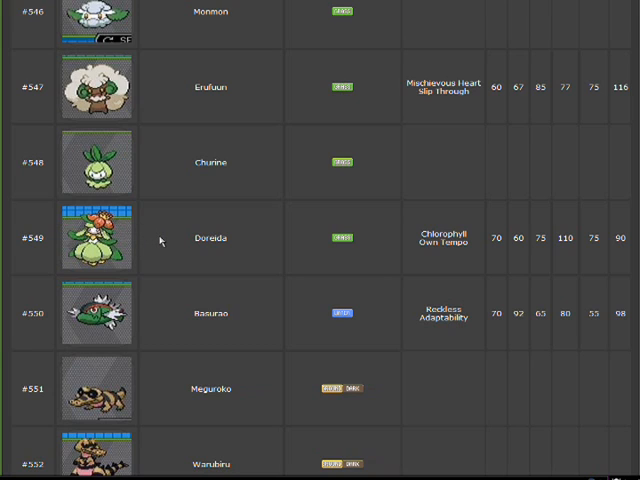
pyautogui.moveTo(173, 240)
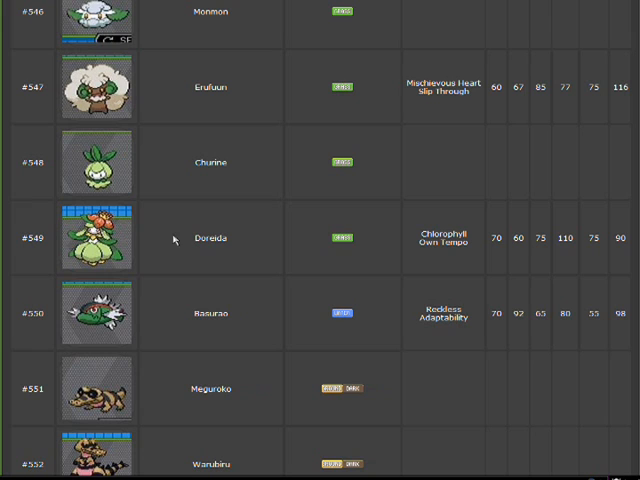
pyautogui.moveTo(192, 238)
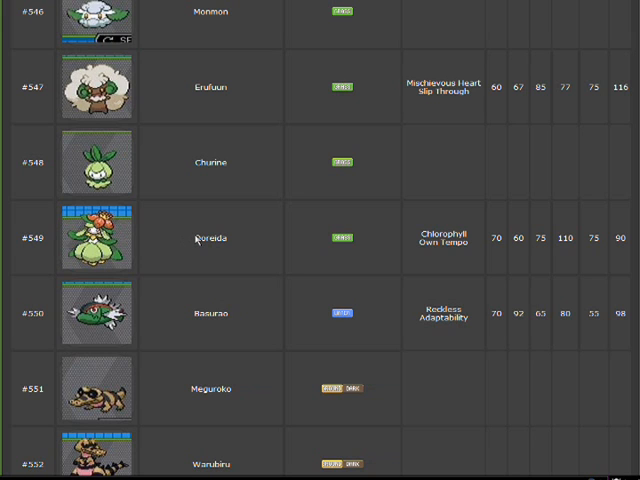
pyautogui.scroll(-3)
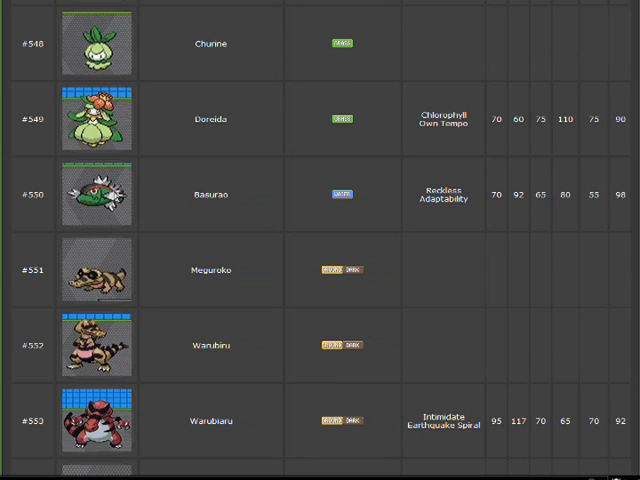
pyautogui.moveTo(145, 205)
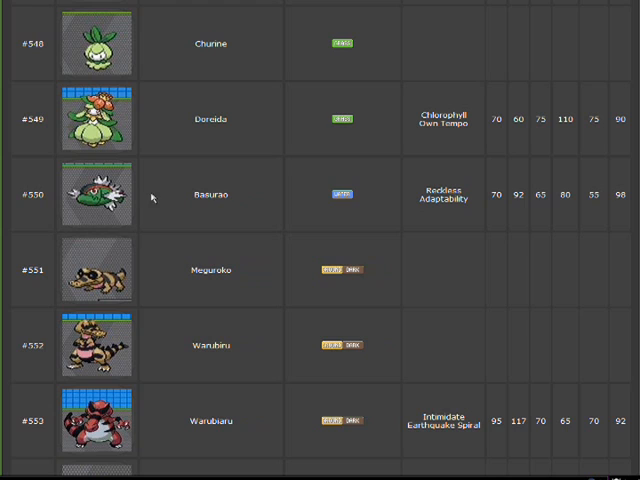
pyautogui.moveTo(155, 196)
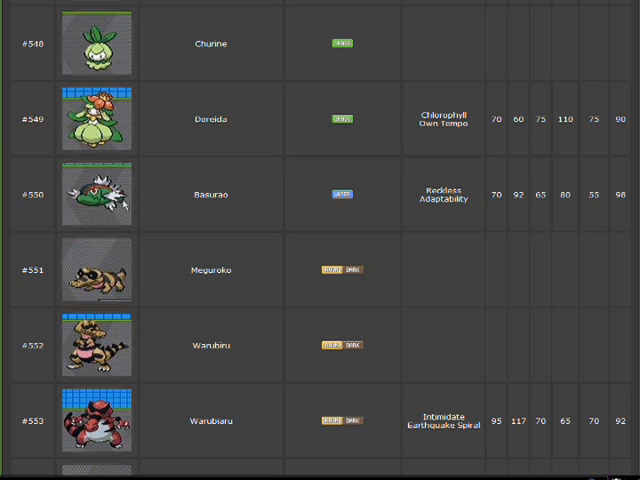
pyautogui.scroll(-3)
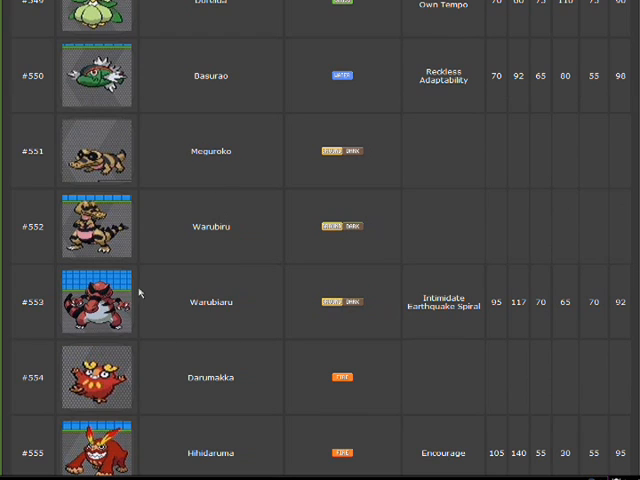
pyautogui.moveTo(168, 302)
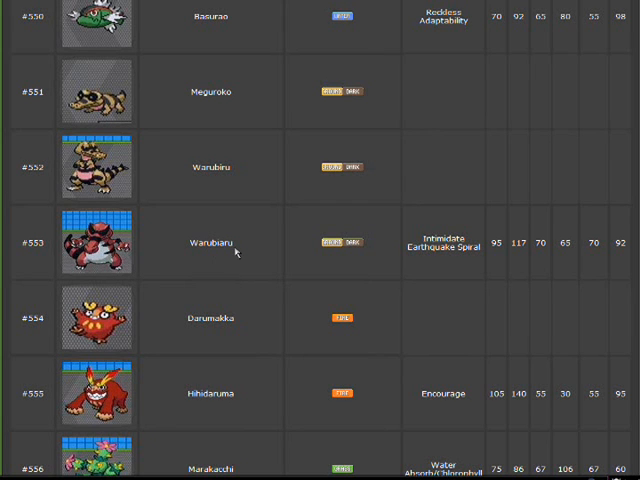
pyautogui.scroll(-3)
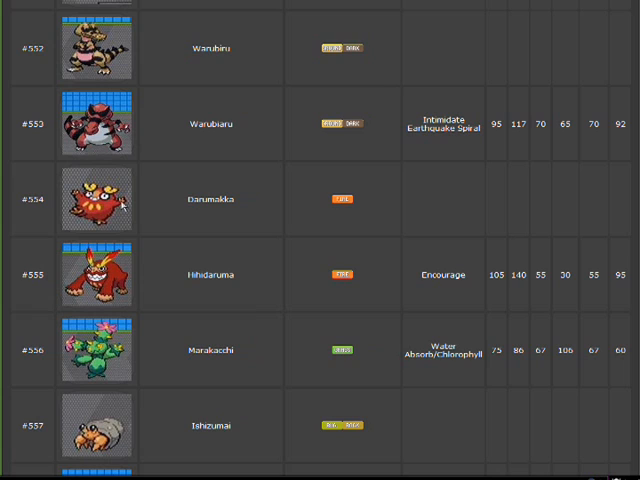
pyautogui.moveTo(193, 204)
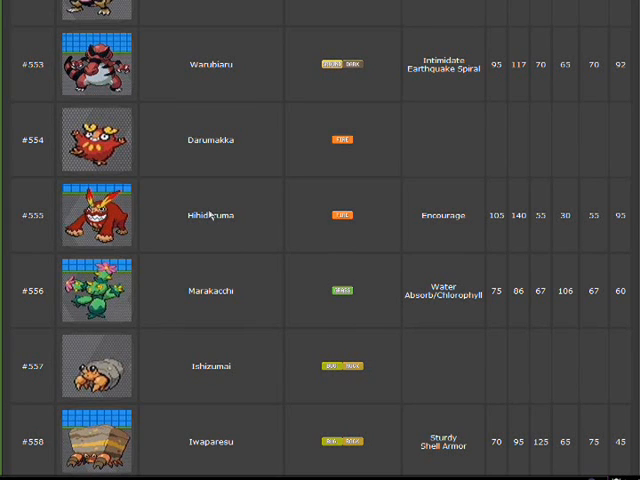
pyautogui.moveTo(119, 238)
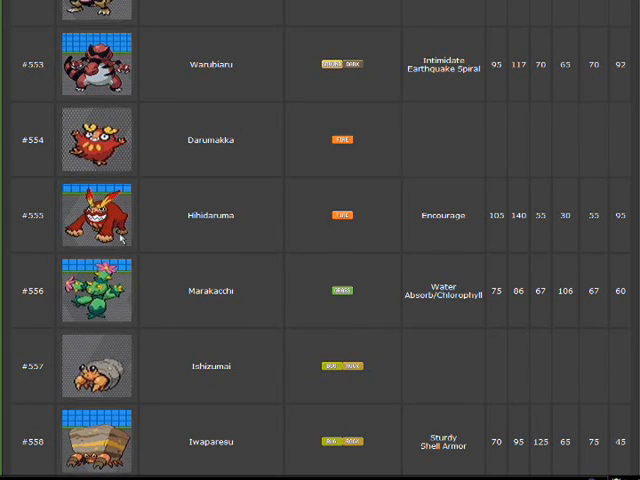
pyautogui.moveTo(225, 240)
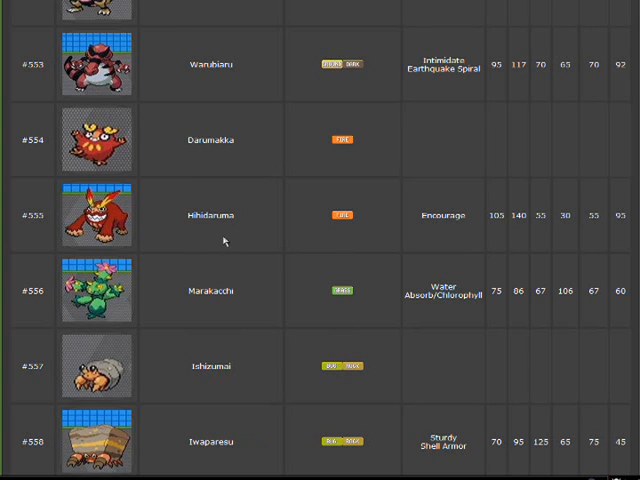
pyautogui.scroll(-3)
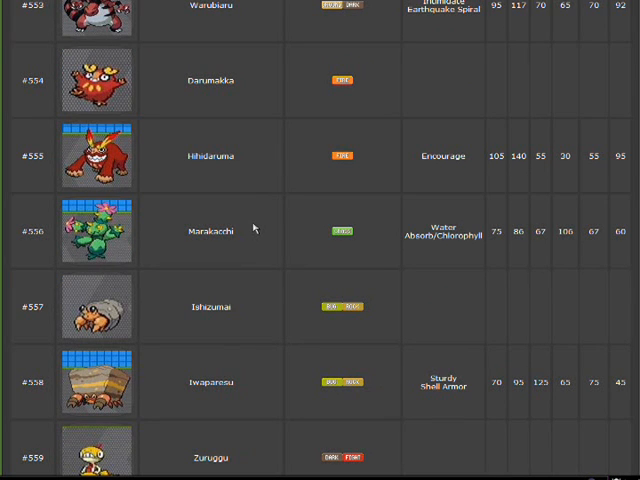
pyautogui.moveTo(252, 235)
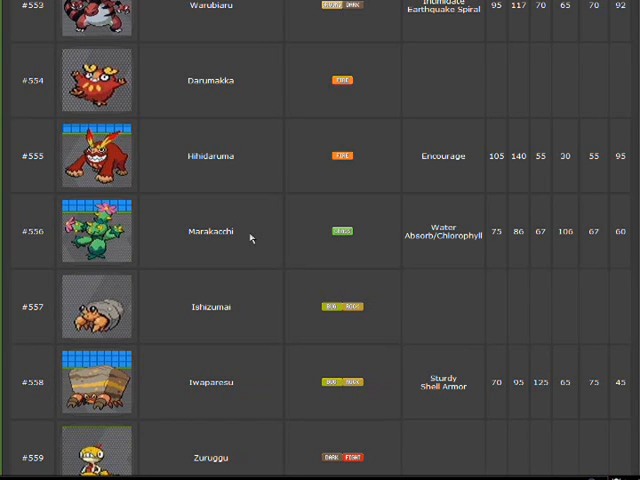
pyautogui.scroll(-3)
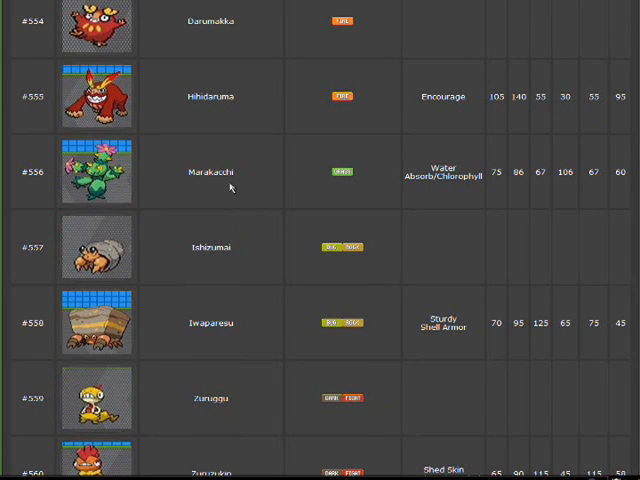
pyautogui.moveTo(438, 189)
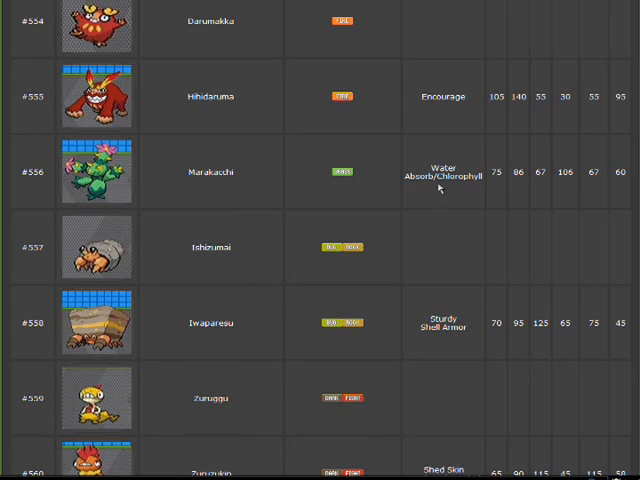
pyautogui.moveTo(435, 180)
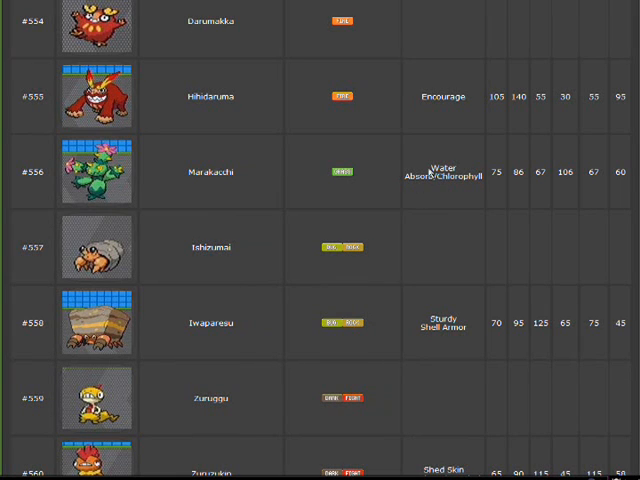
pyautogui.moveTo(434, 189)
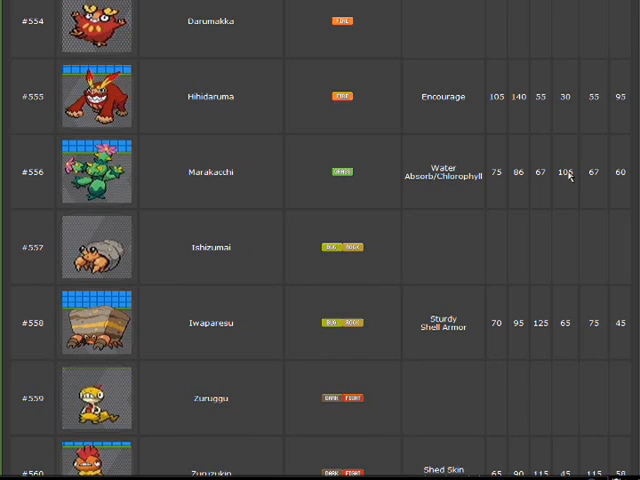
pyautogui.moveTo(567, 177)
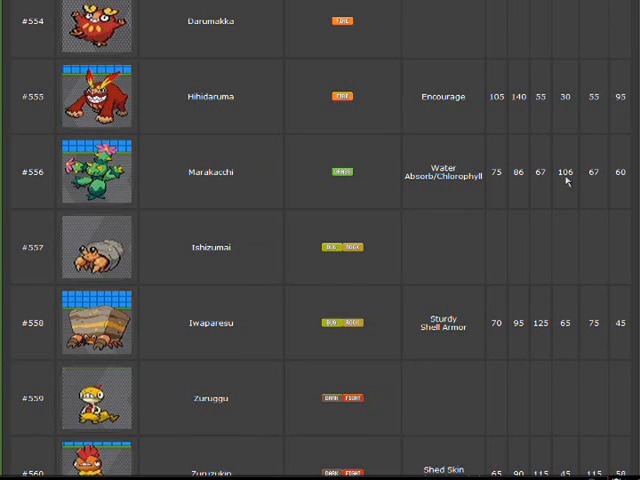
pyautogui.moveTo(509, 189)
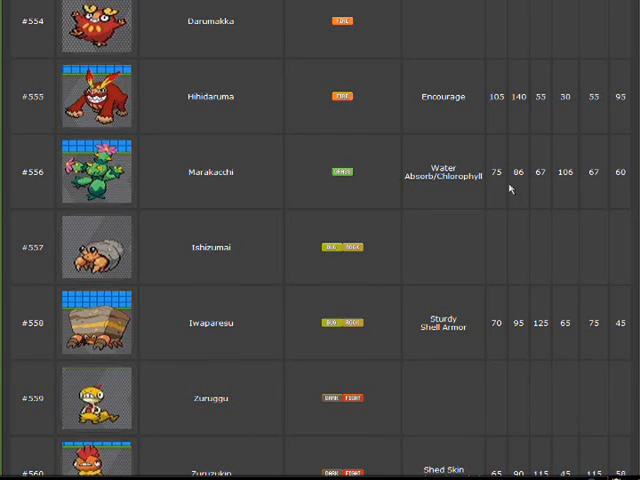
pyautogui.moveTo(505, 180)
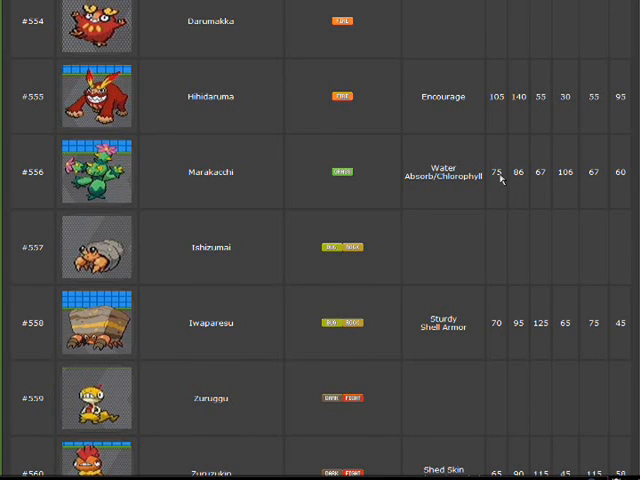
pyautogui.moveTo(543, 176)
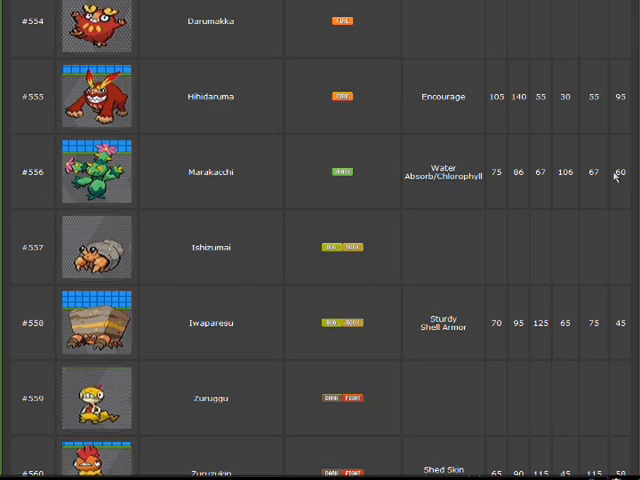
pyautogui.moveTo(597, 175)
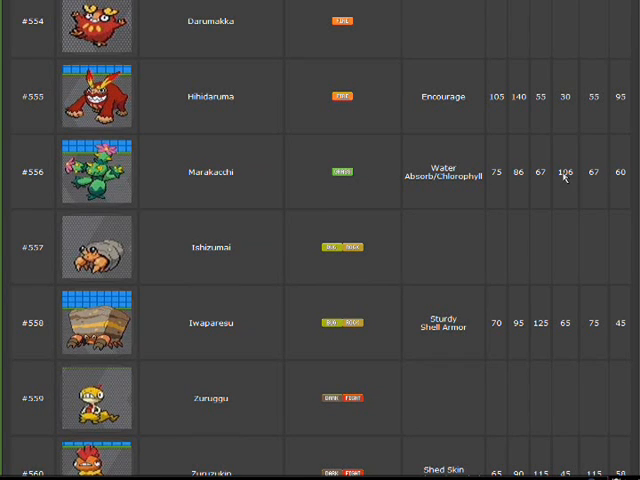
pyautogui.moveTo(495, 175)
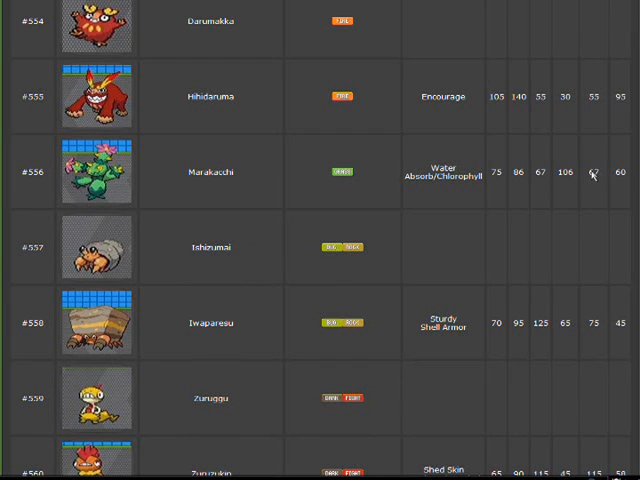
pyautogui.moveTo(567, 182)
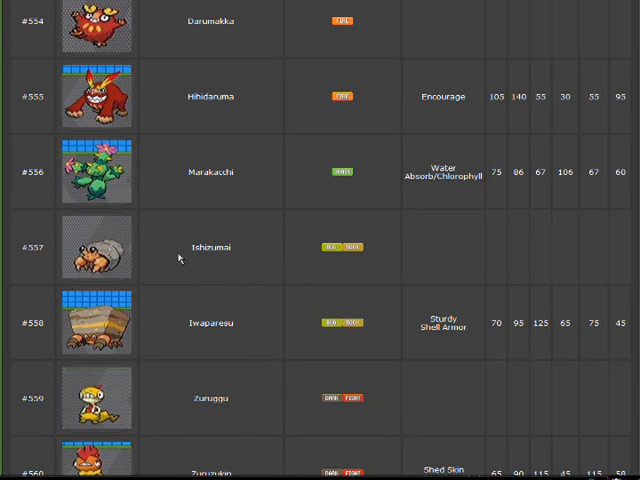
pyautogui.scroll(-3)
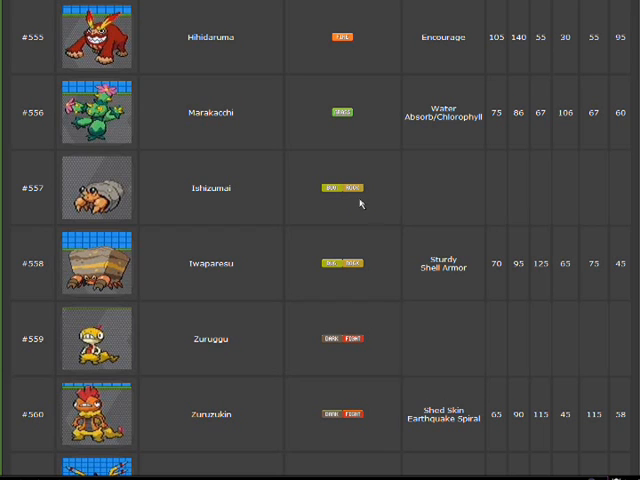
pyautogui.moveTo(381, 256)
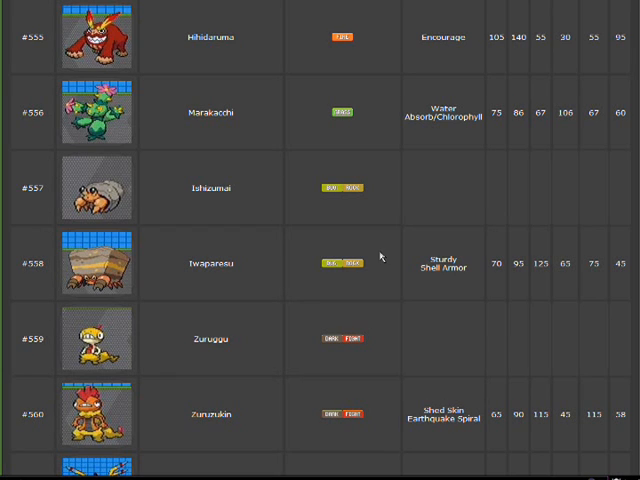
pyautogui.scroll(-3)
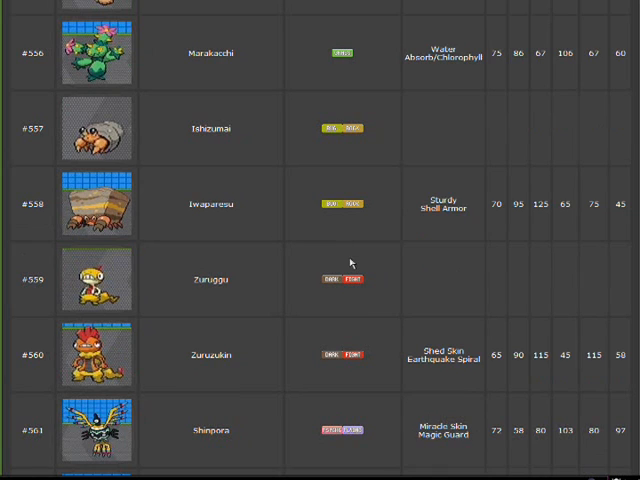
pyautogui.scroll(-3)
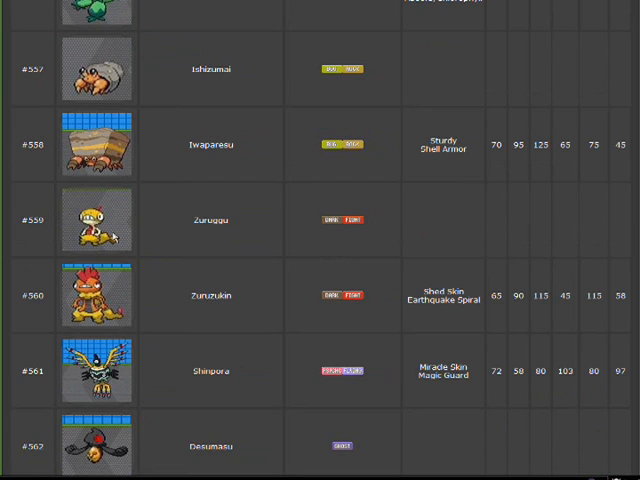
pyautogui.scroll(-3)
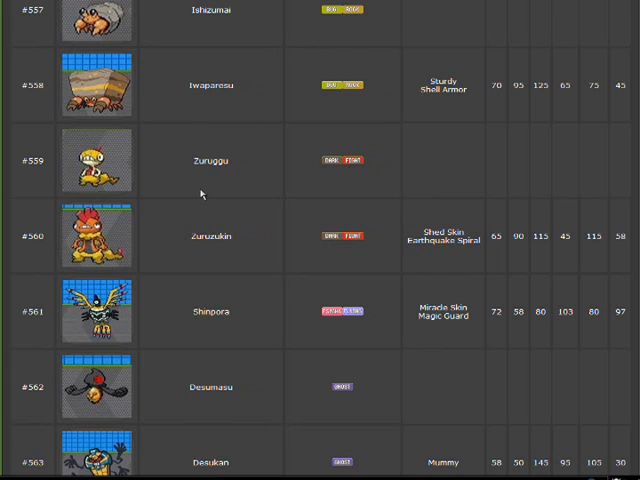
pyautogui.moveTo(202, 197)
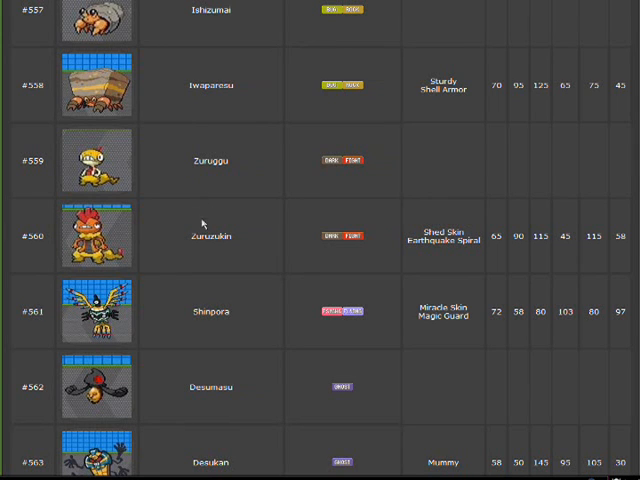
pyautogui.scroll(-3)
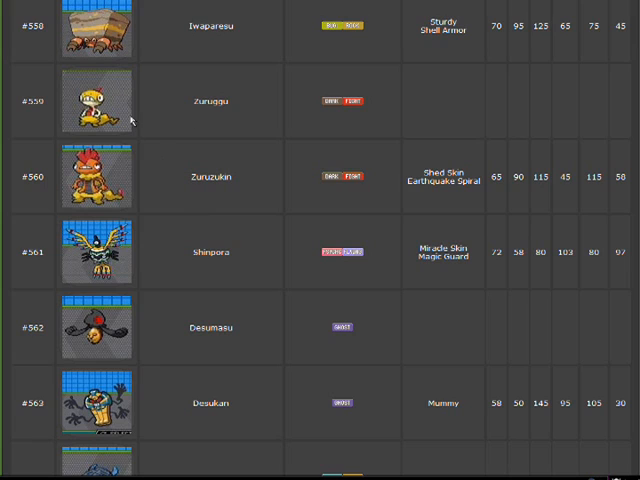
pyautogui.moveTo(193, 120)
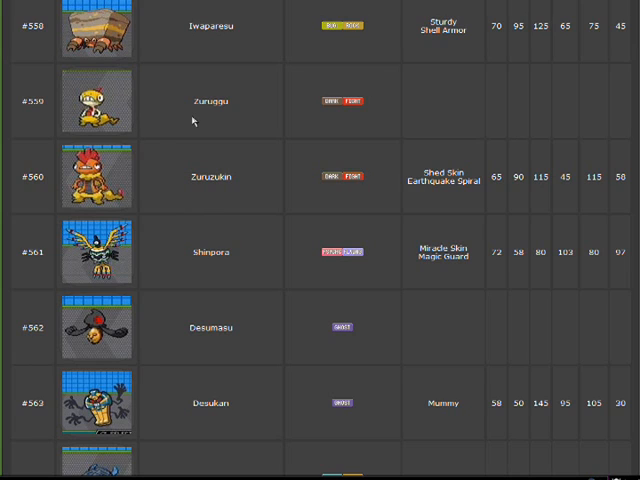
pyautogui.scroll(-3)
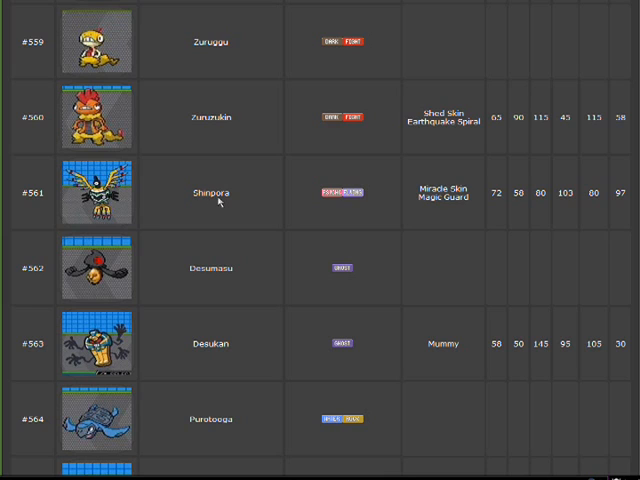
pyautogui.moveTo(205, 279)
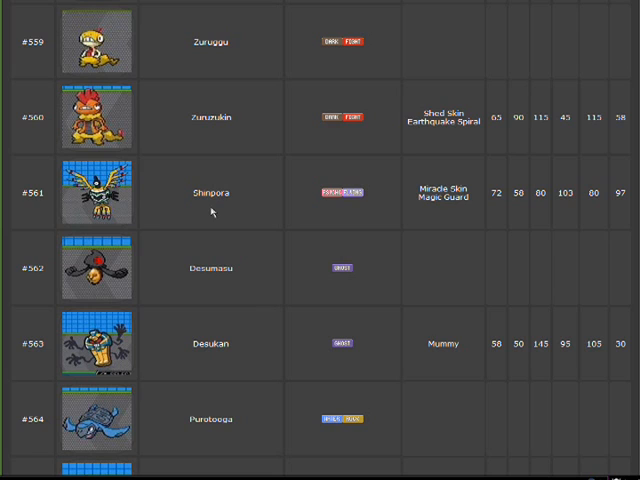
pyautogui.moveTo(210, 282)
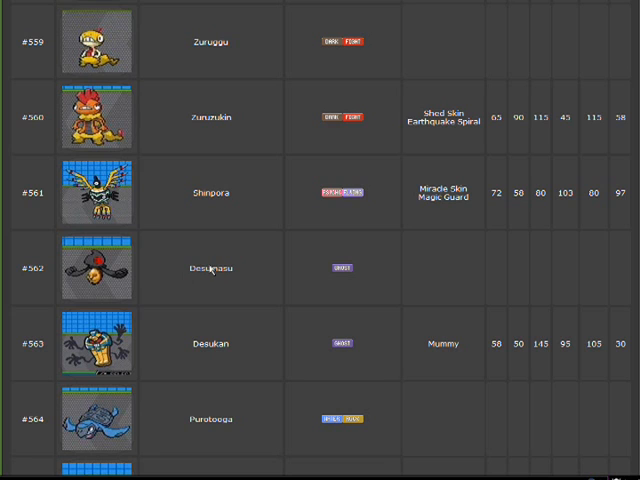
pyautogui.scroll(-3)
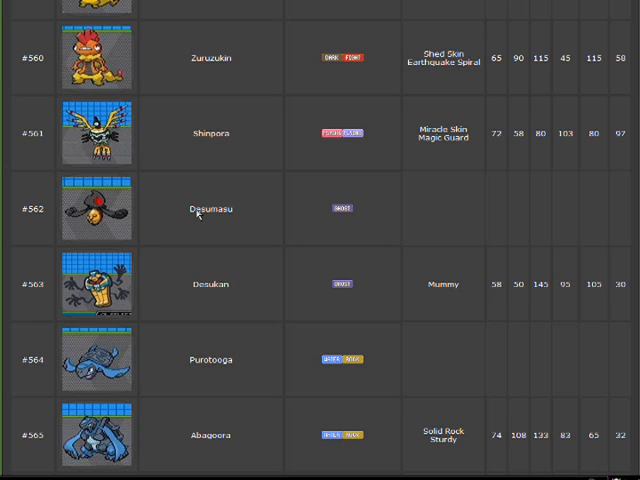
pyautogui.moveTo(199, 214)
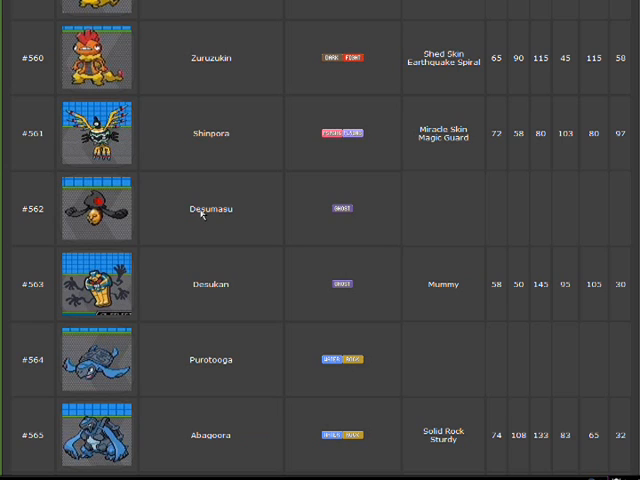
pyautogui.moveTo(137, 208)
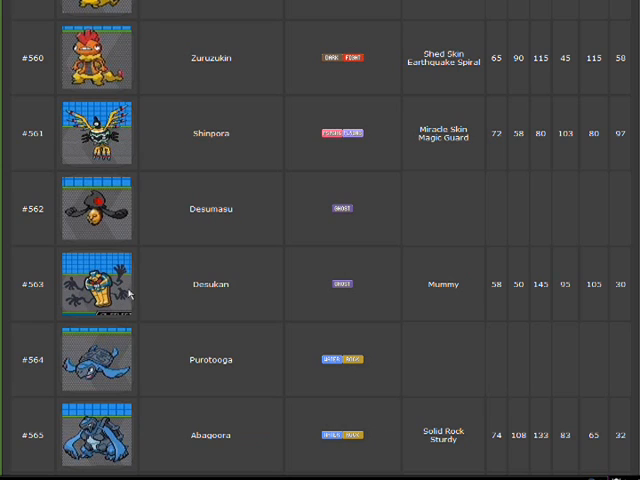
pyautogui.scroll(-3)
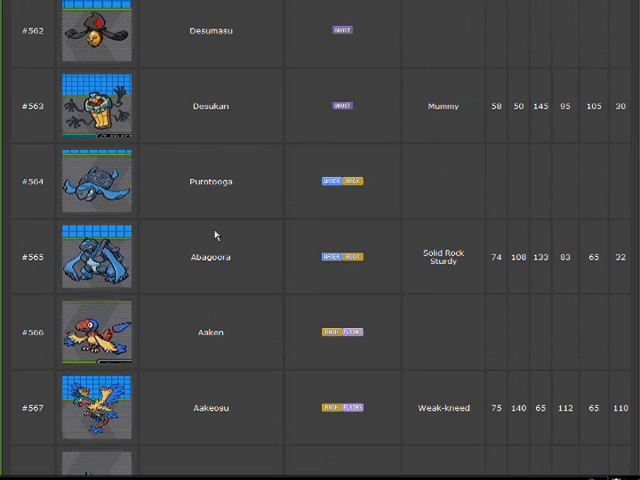
pyautogui.moveTo(219, 265)
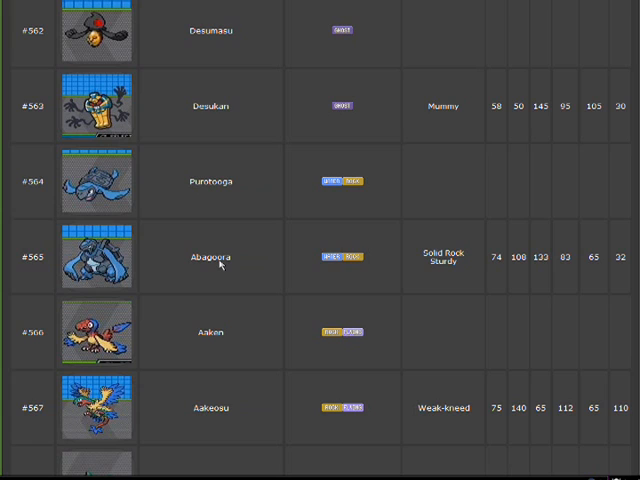
pyautogui.moveTo(244, 258)
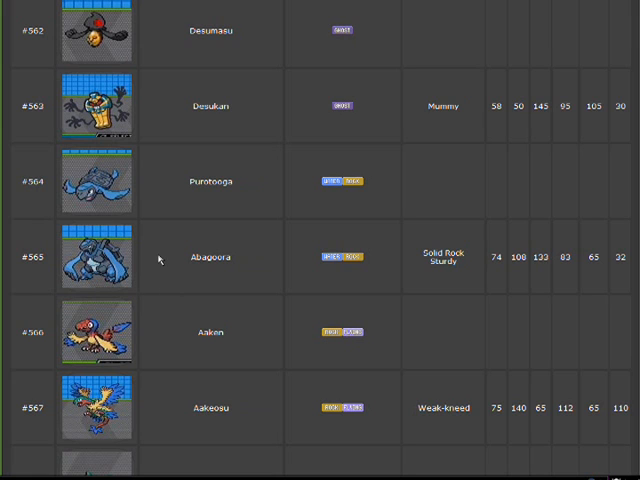
pyautogui.scroll(-3)
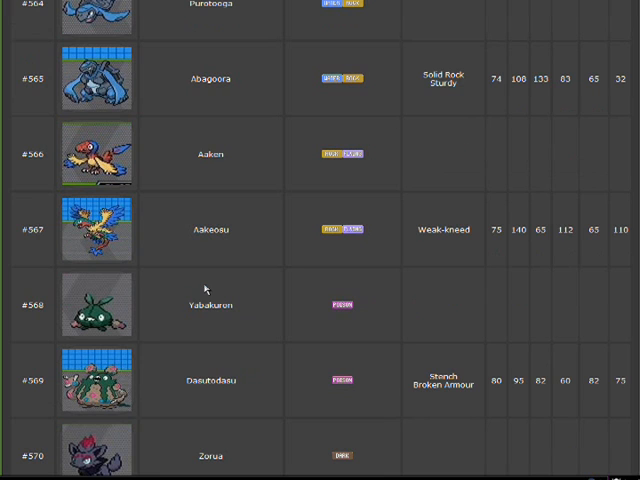
pyautogui.moveTo(205, 288)
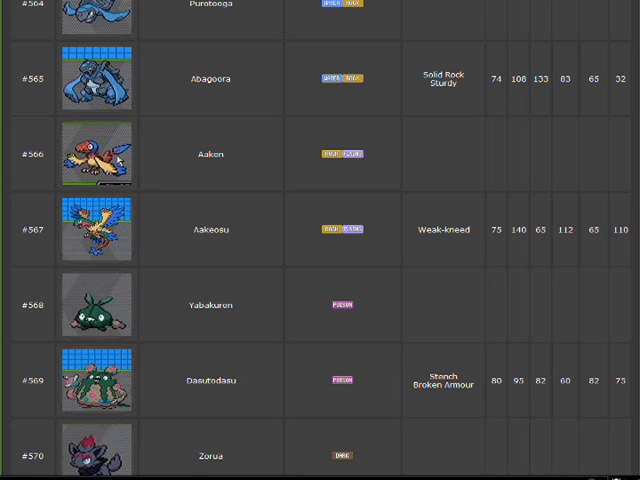
pyautogui.moveTo(118, 184)
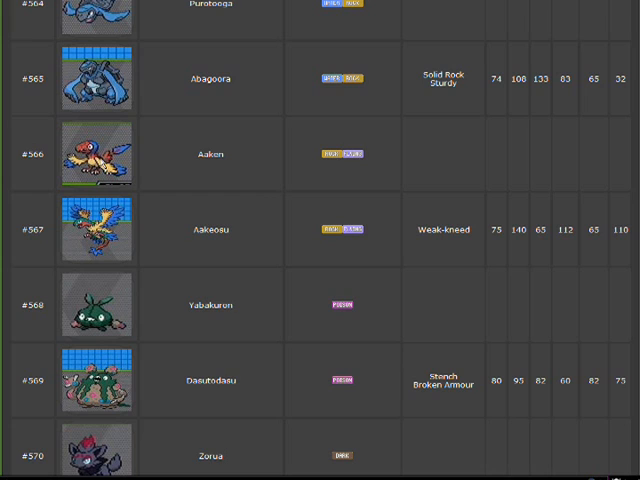
pyautogui.moveTo(124, 156)
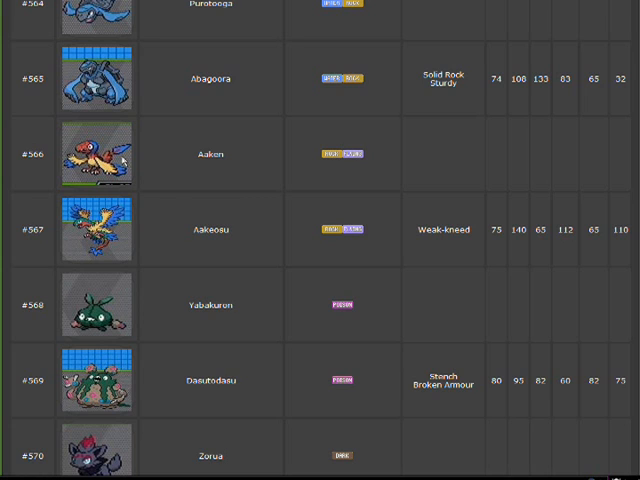
pyautogui.scroll(-3)
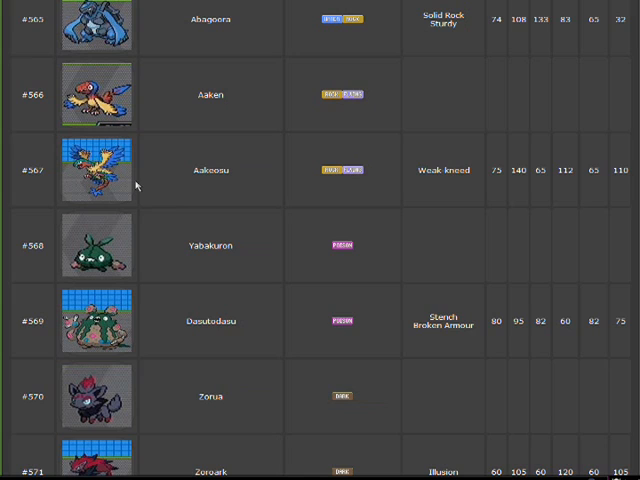
pyautogui.moveTo(214, 176)
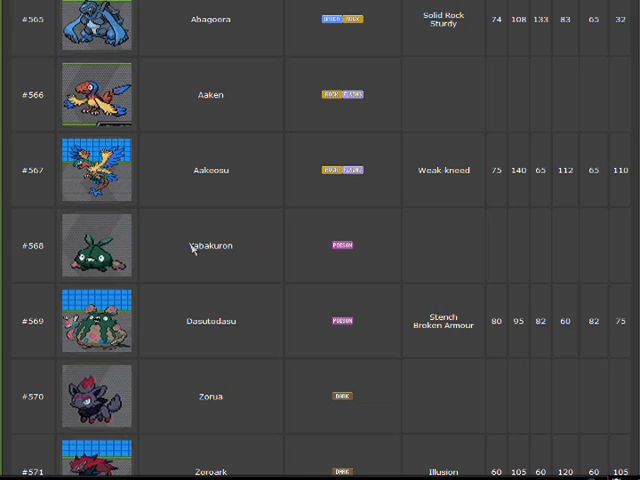
pyautogui.moveTo(192, 250)
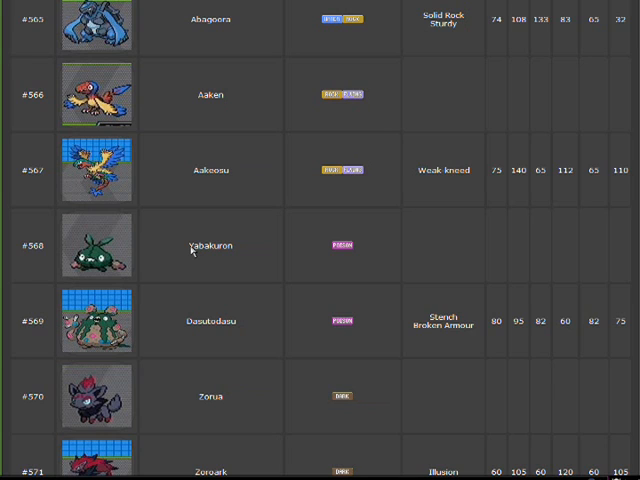
pyautogui.moveTo(203, 283)
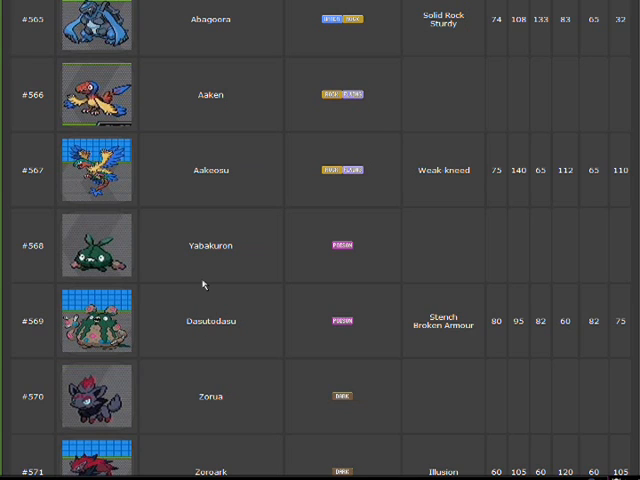
pyautogui.moveTo(215, 286)
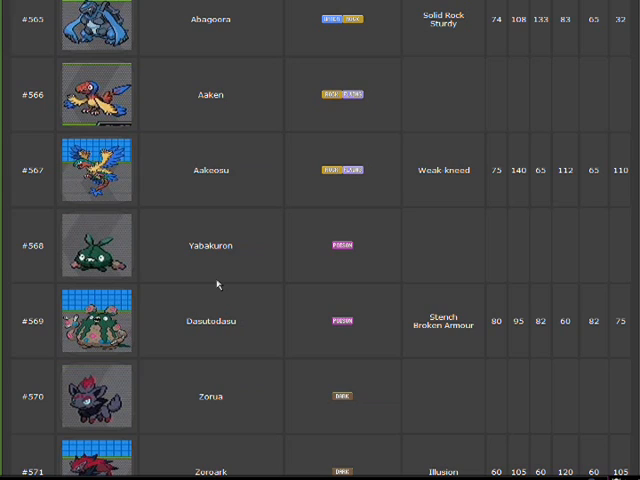